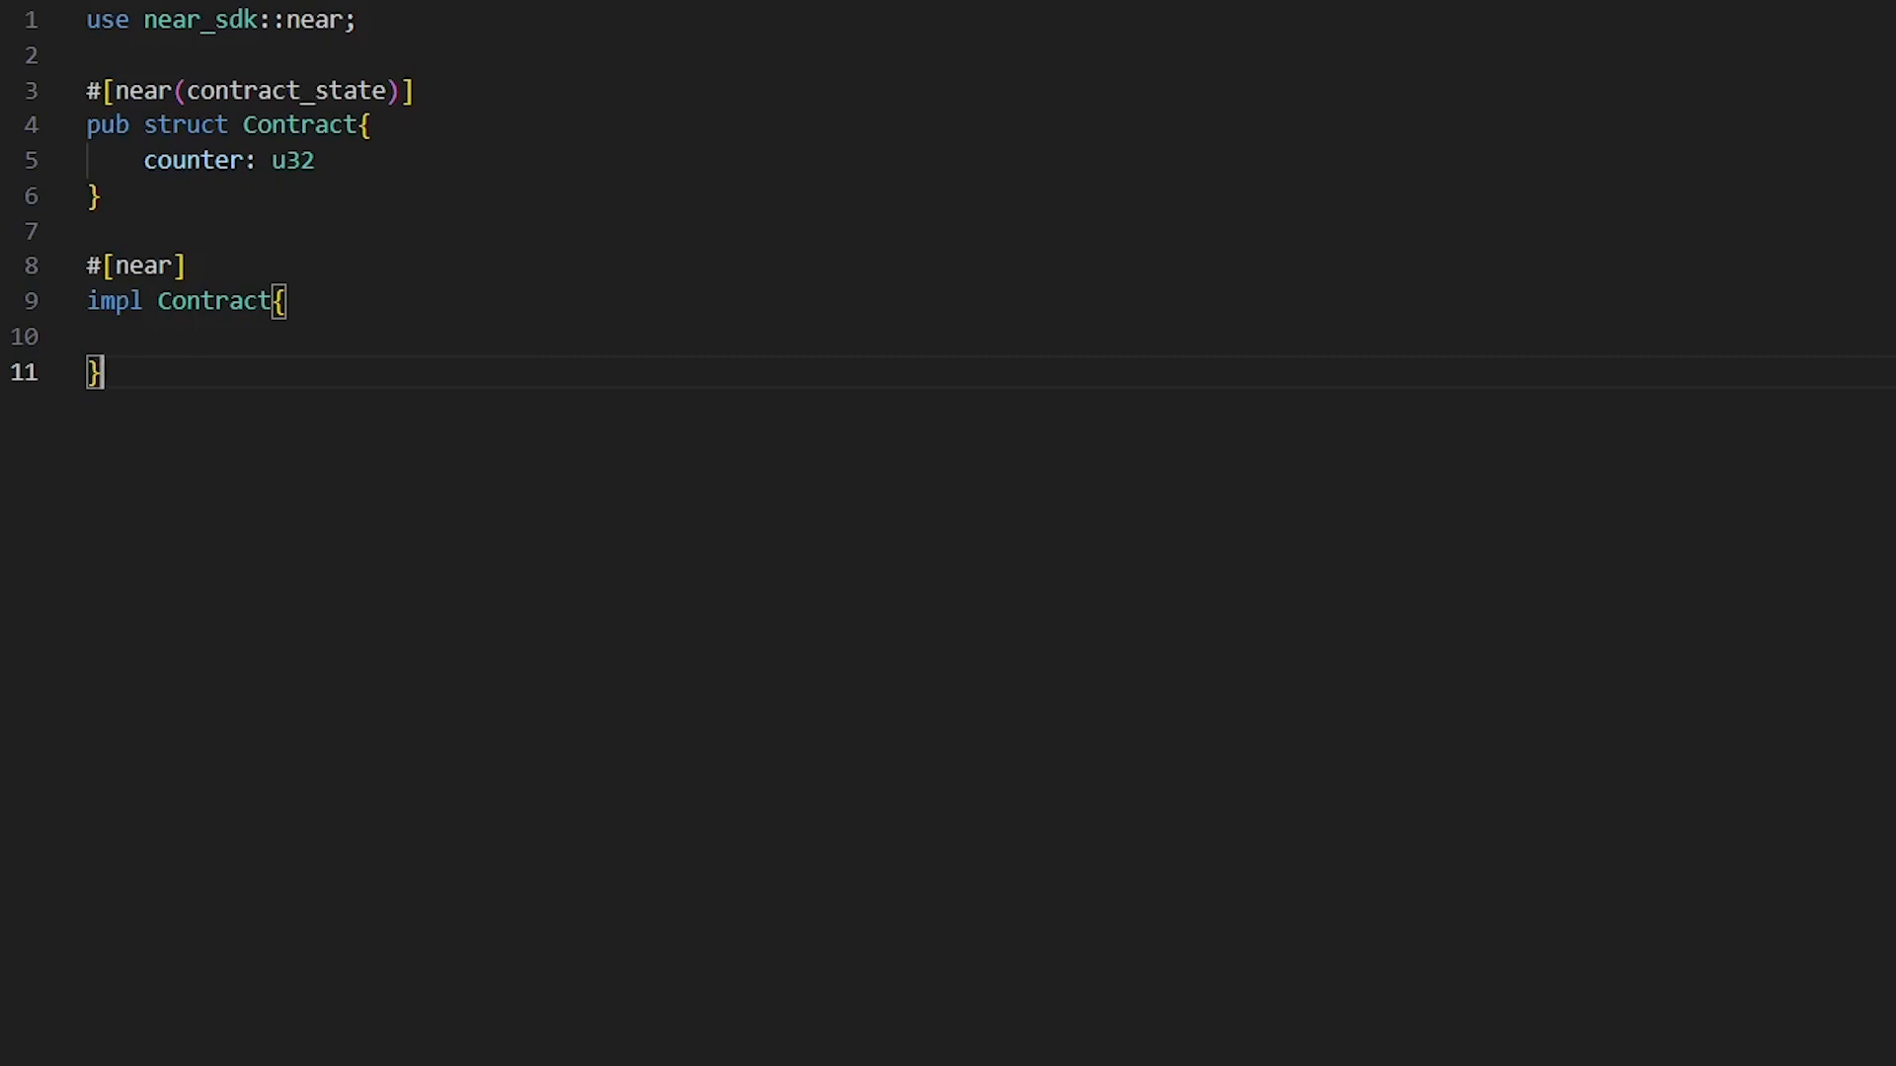
Step: Insert blank lines after the Contract struct's closing brace
key("Enter")
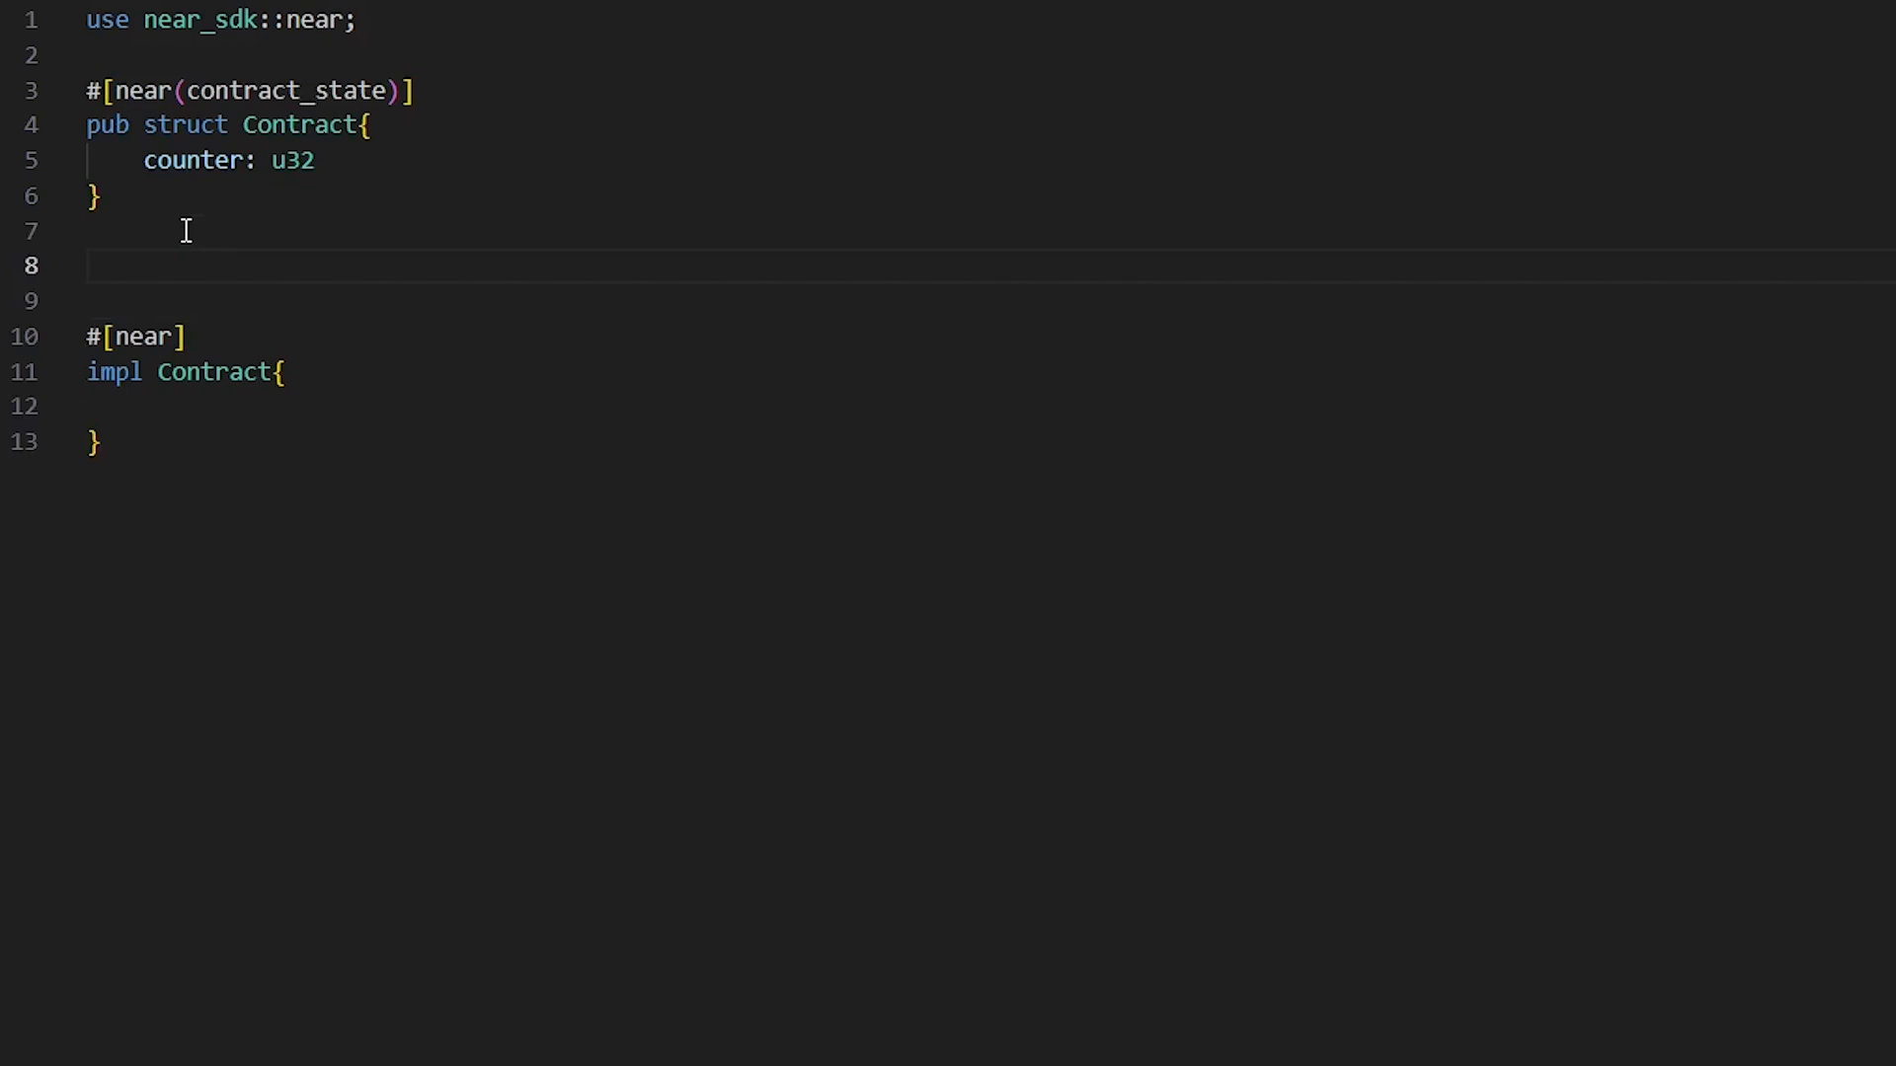
Step: Begin an impl Default for Contract block
type("impl")
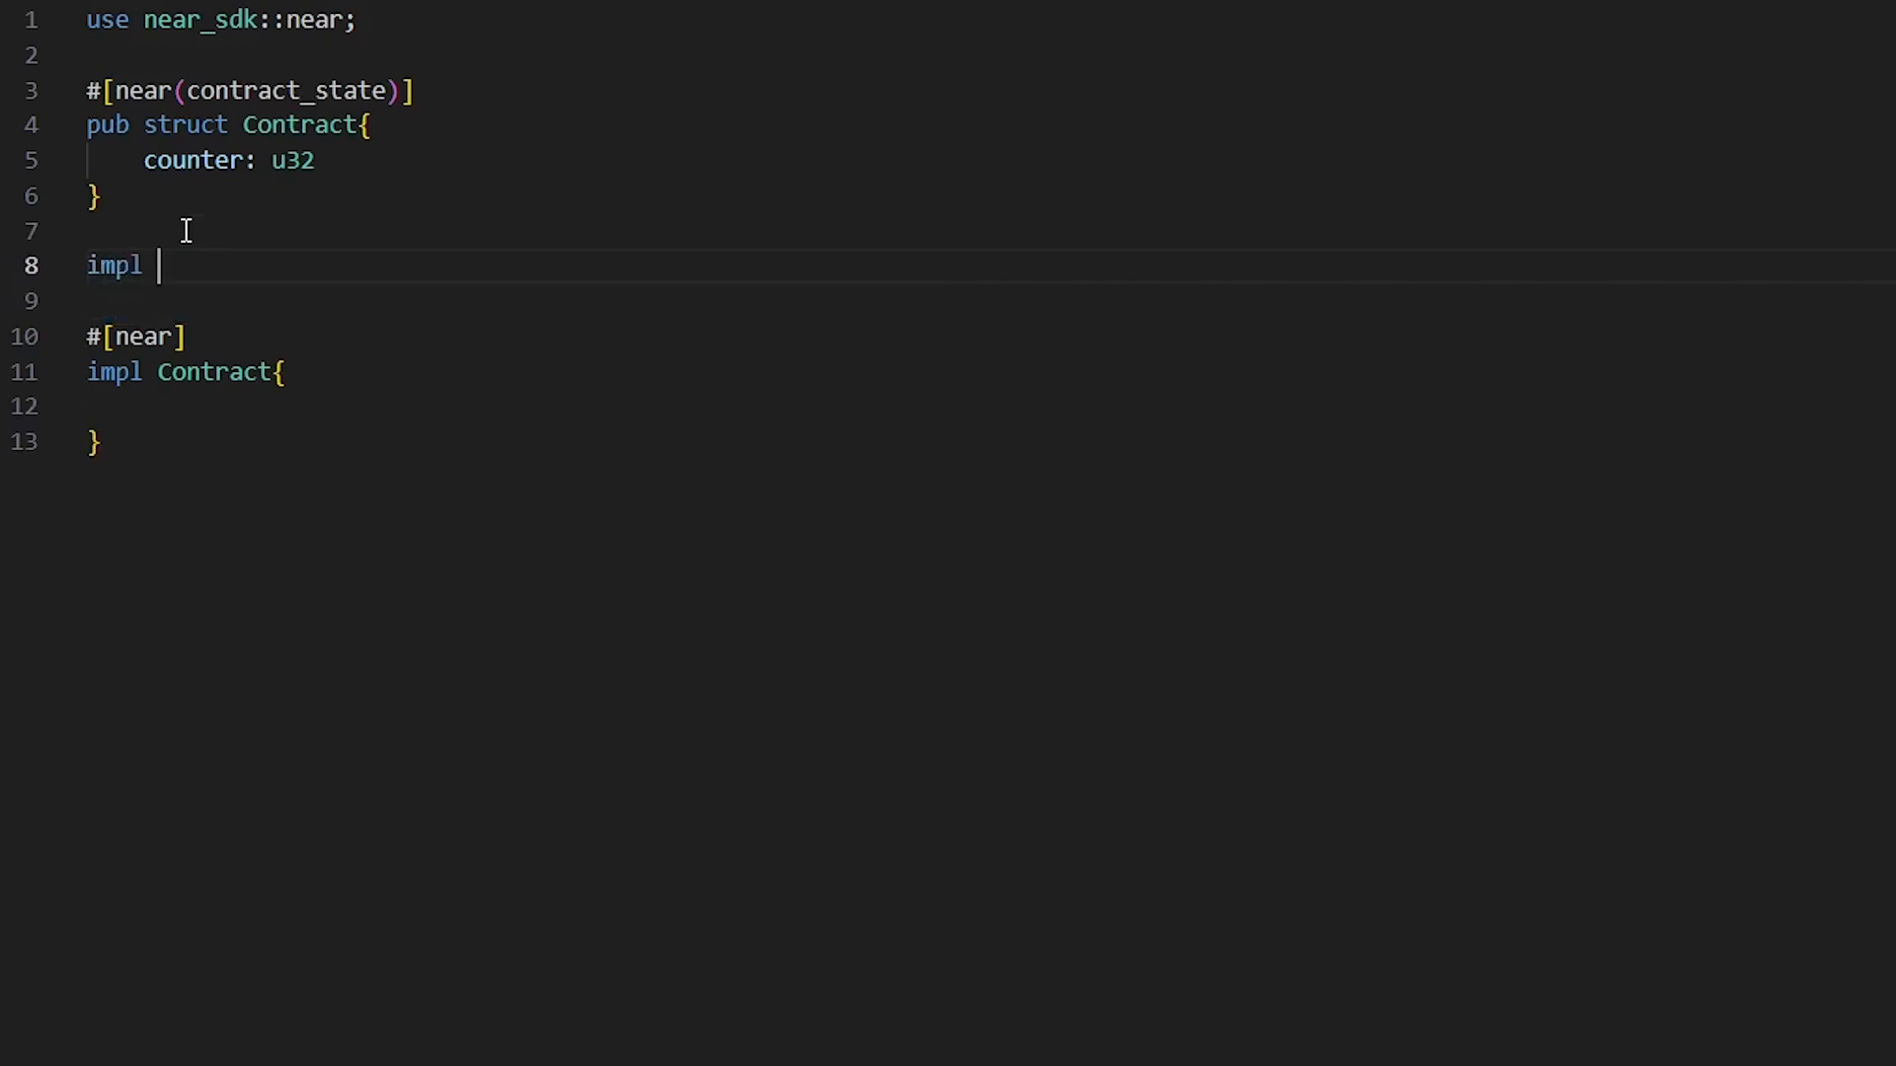
type("Default for CO")
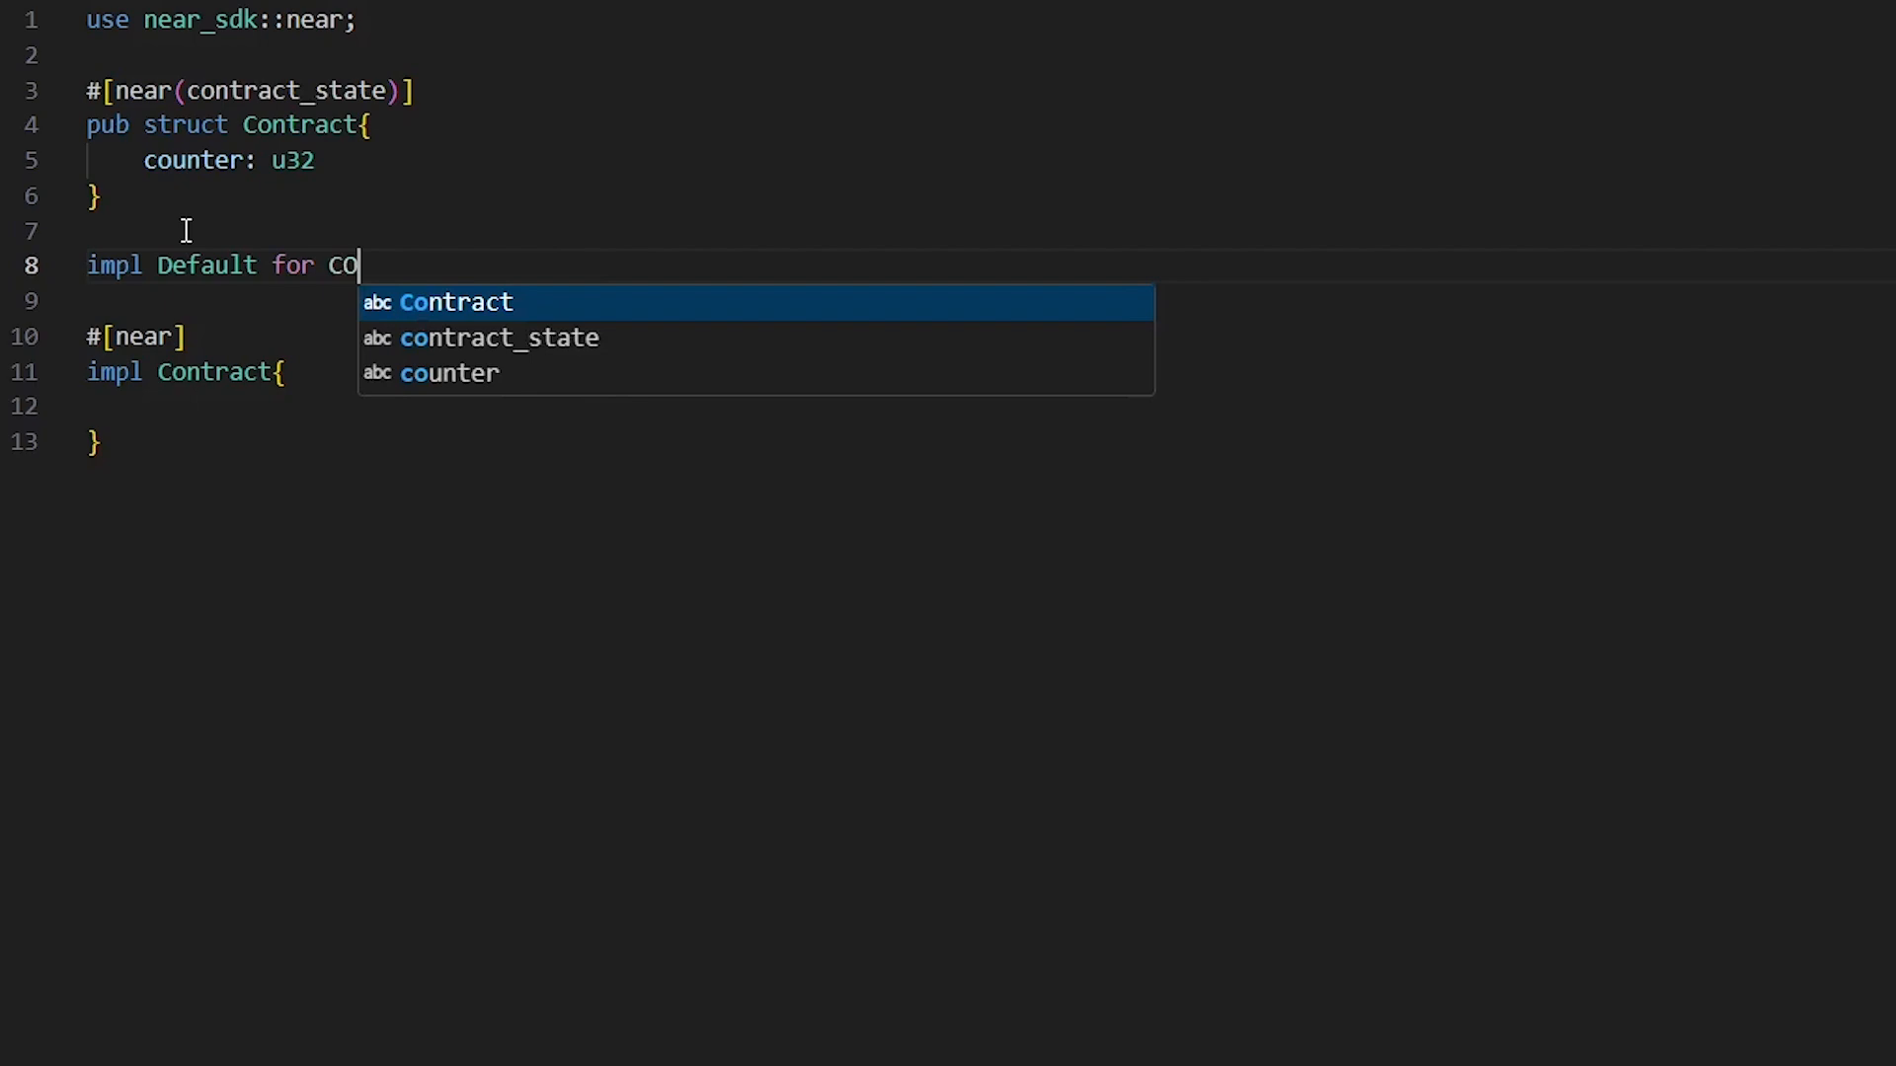
type("ntract")
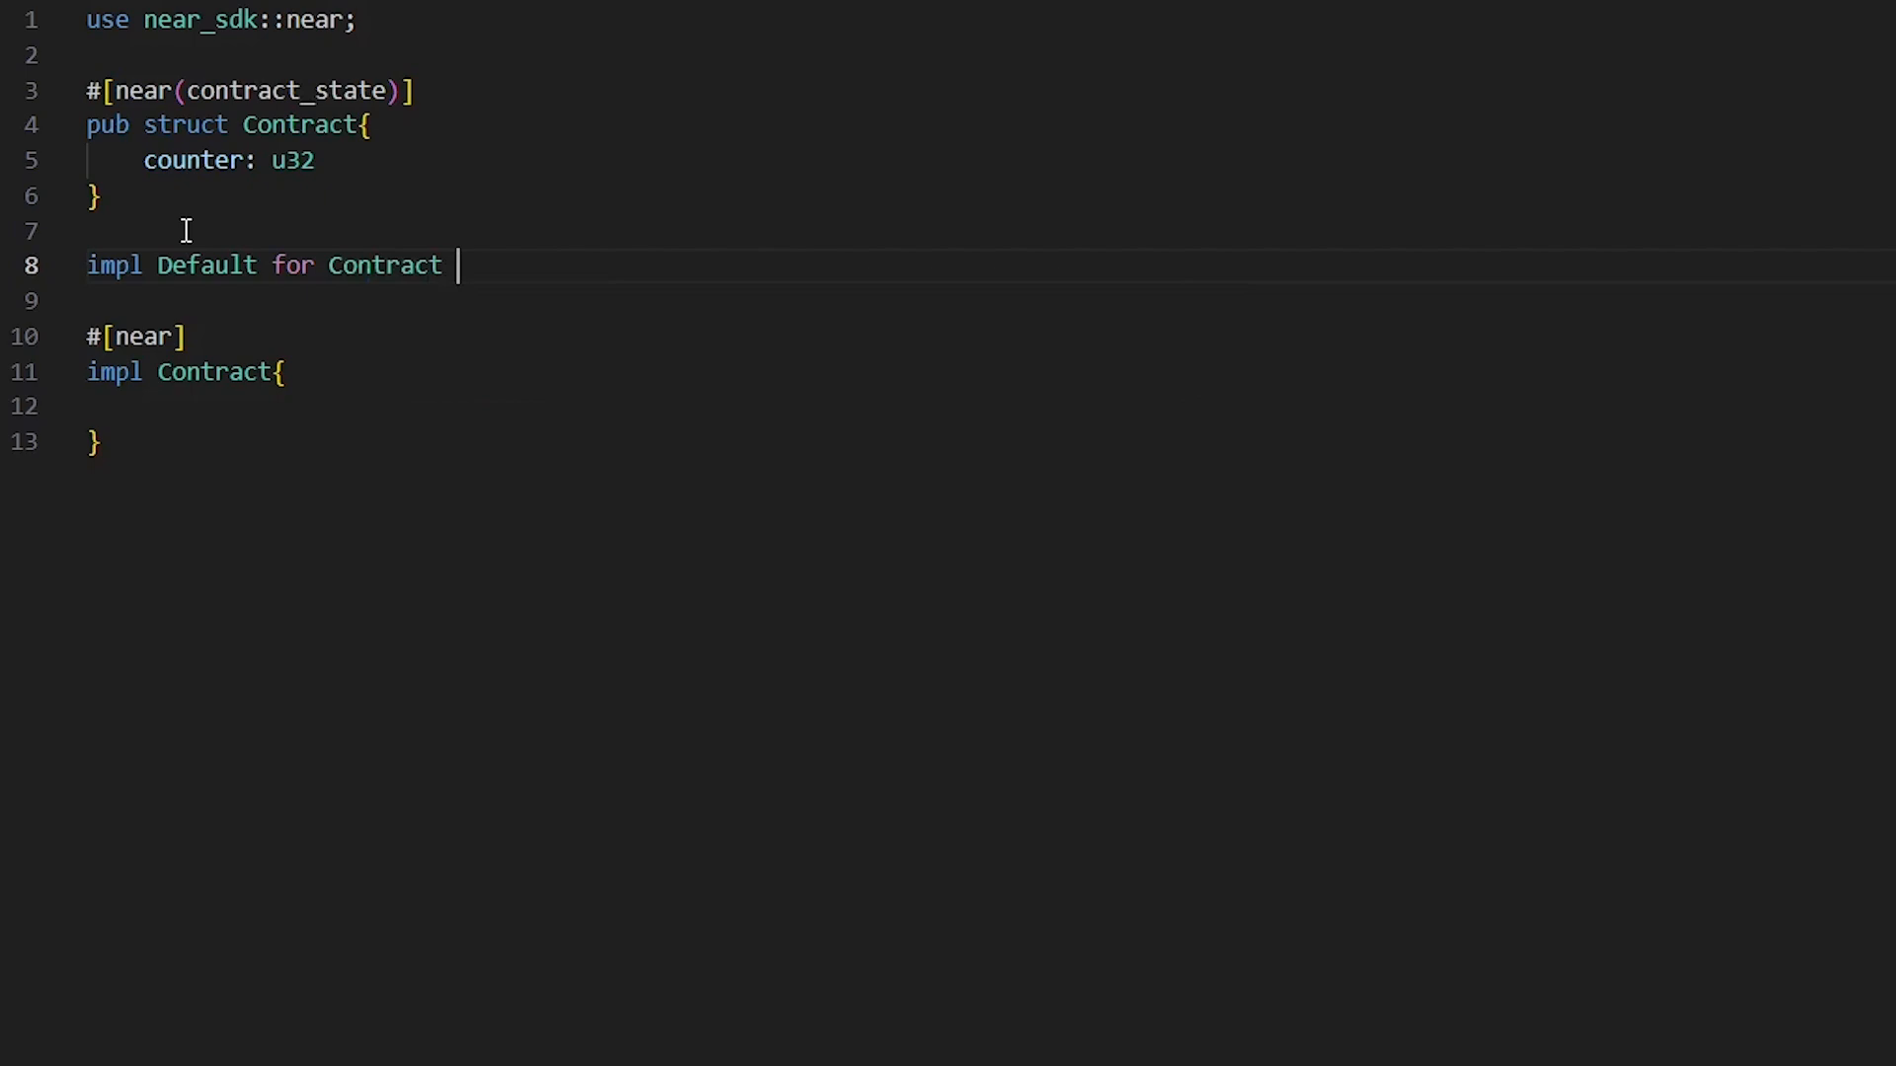
type("{")
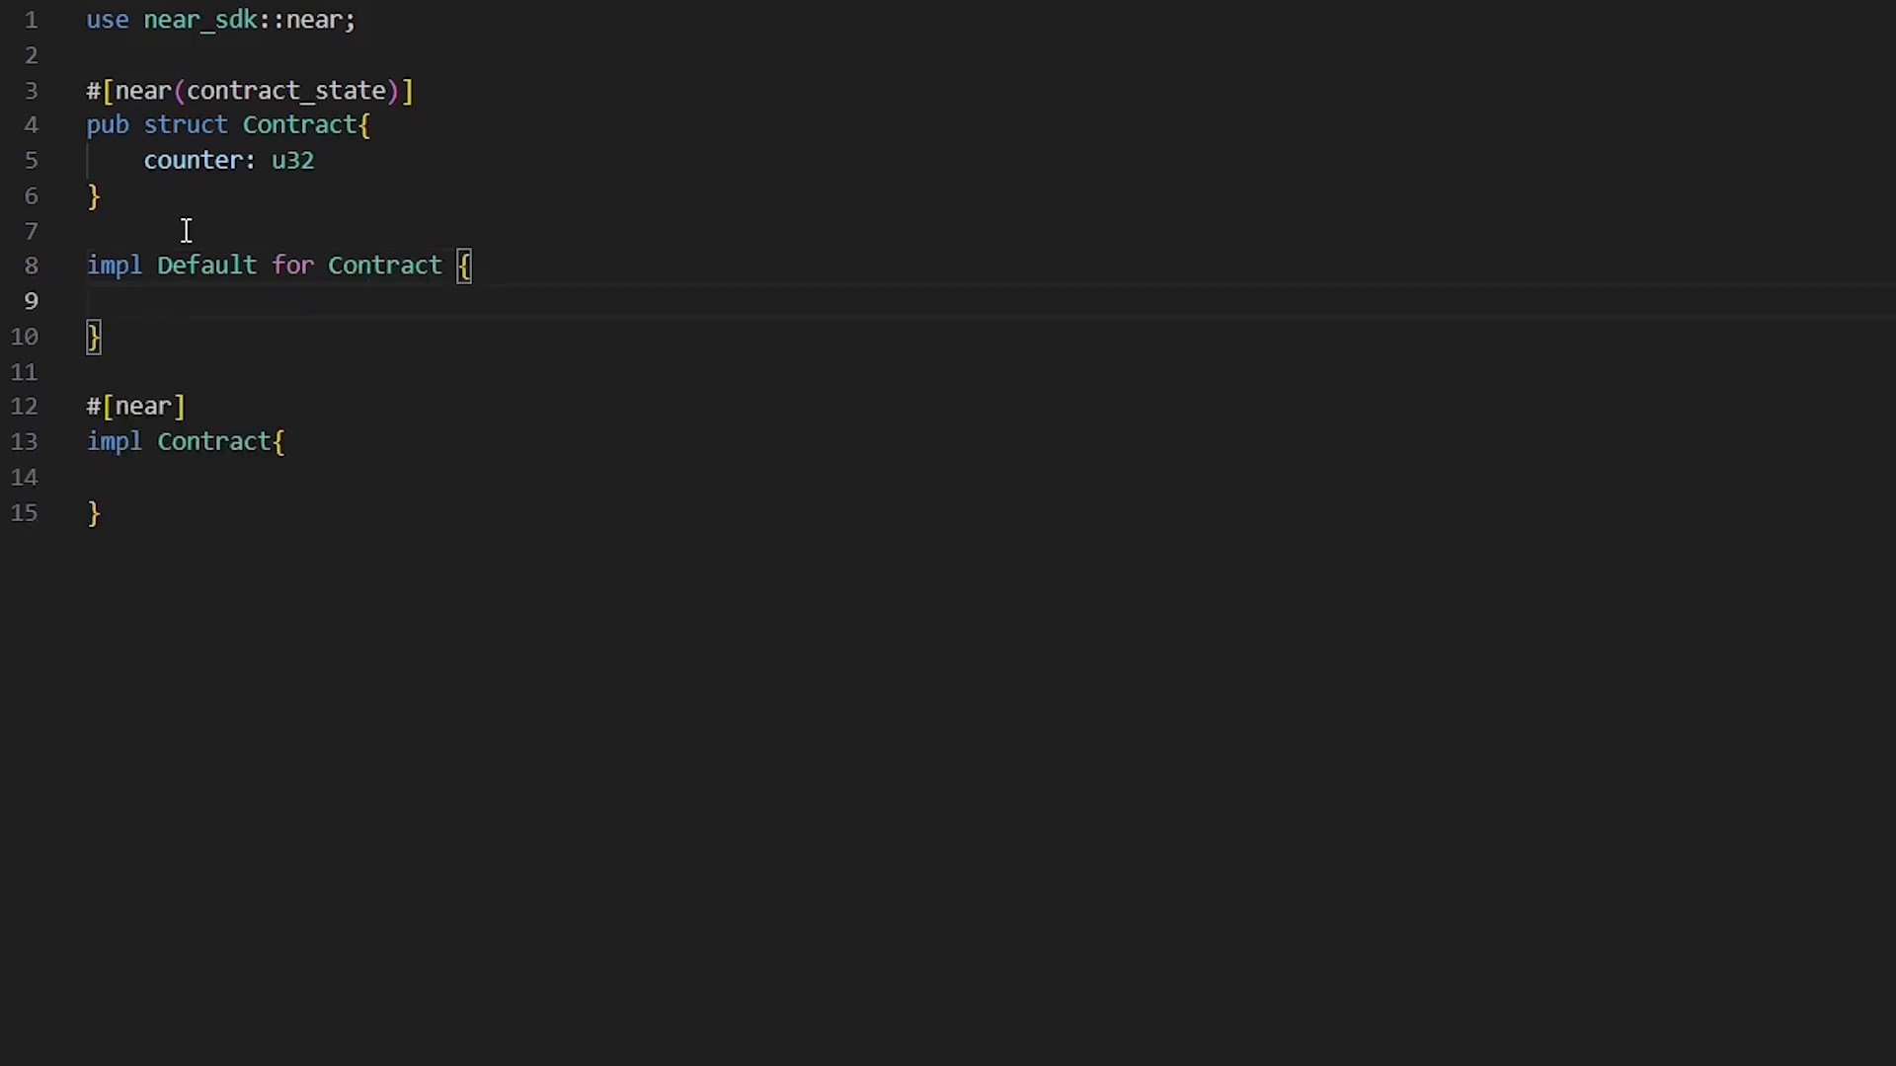
Step: Write fn default() -> Self returning Self { counter: 0 }
type("fn de")
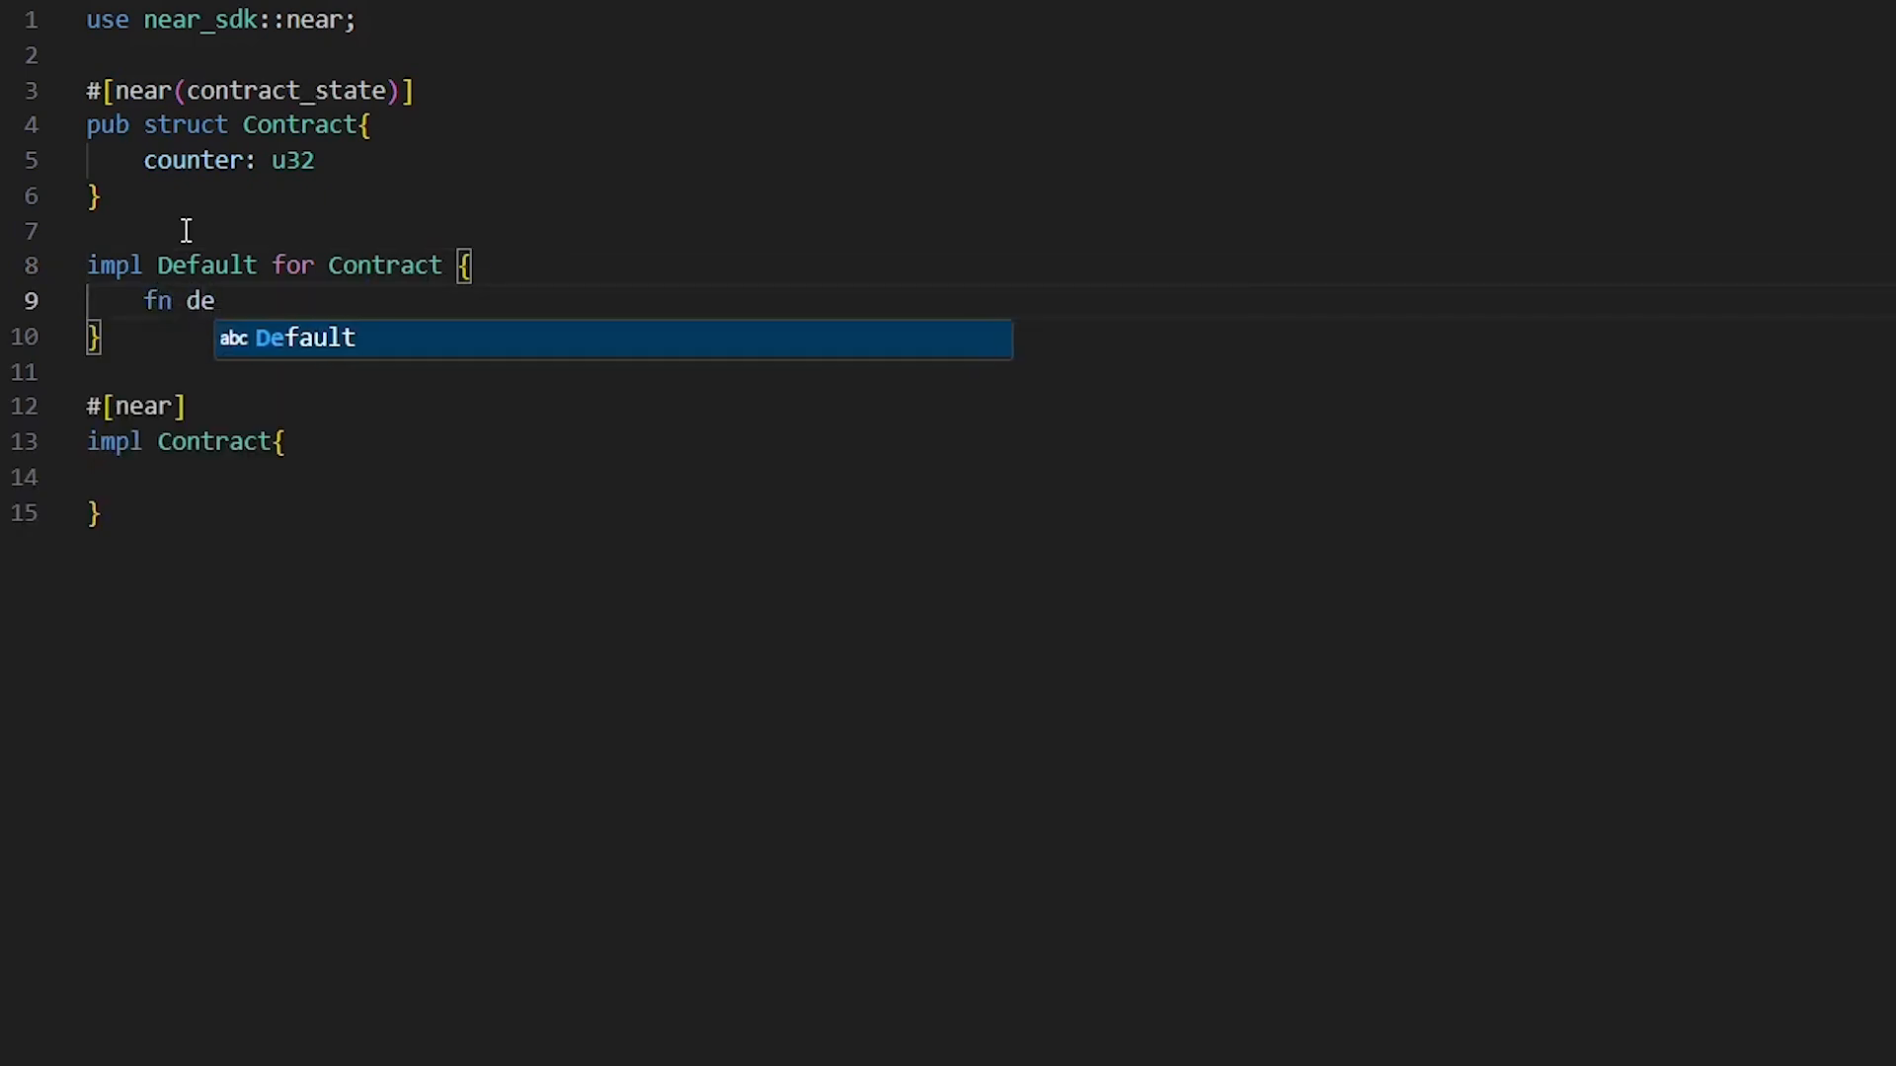
type("fault")
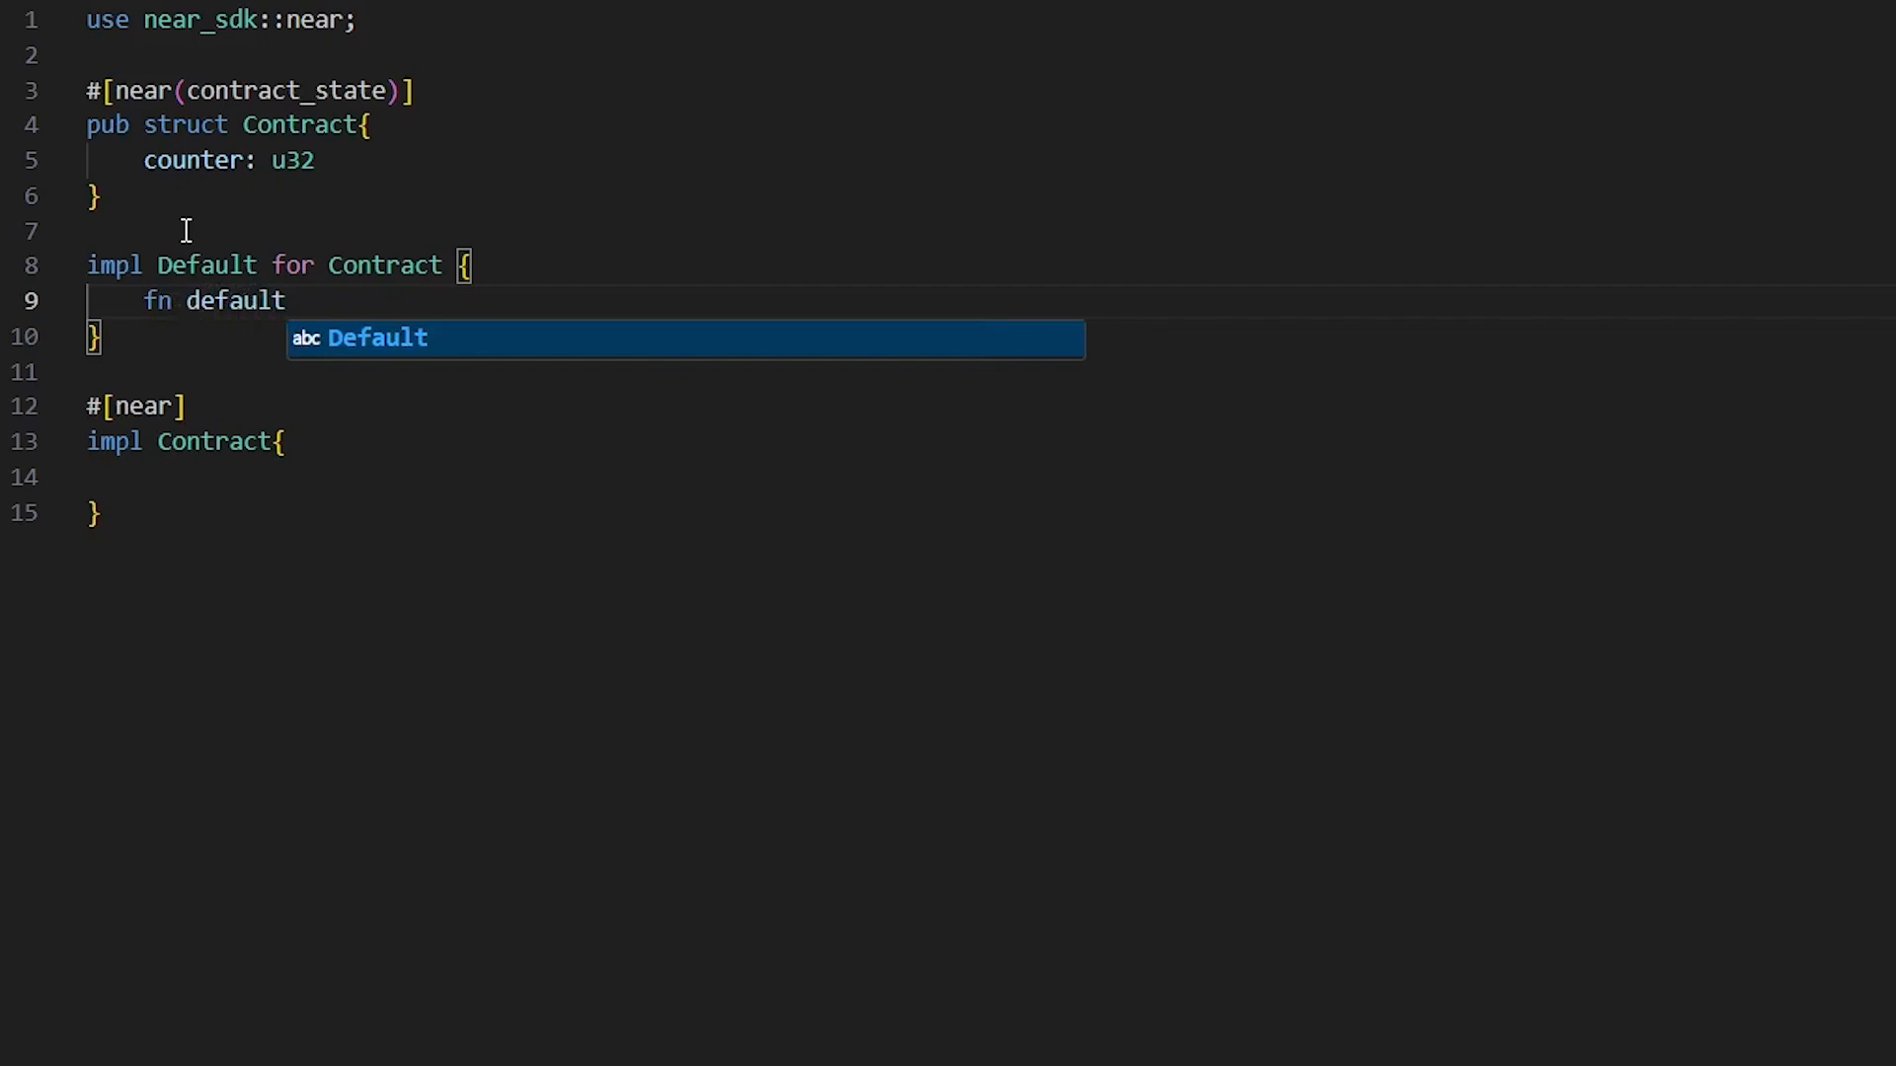
type("()")
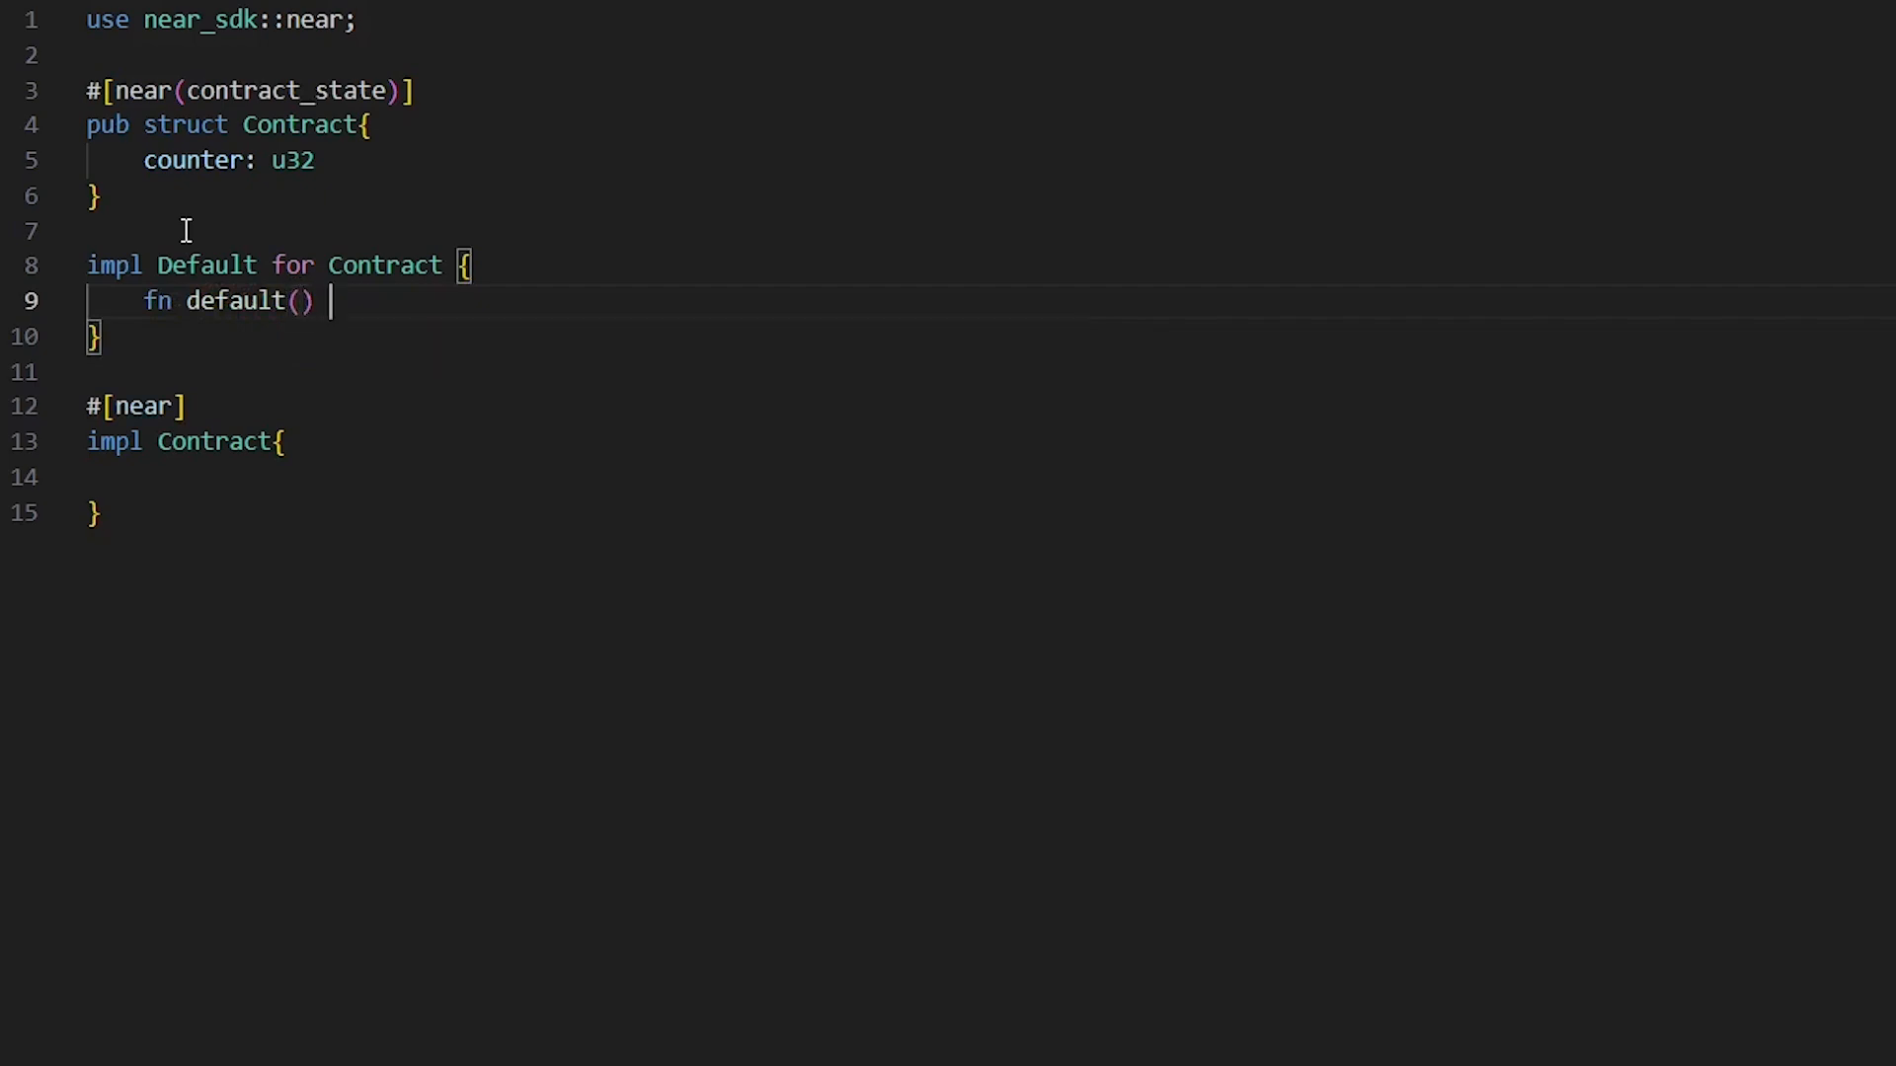
type("-> Self")
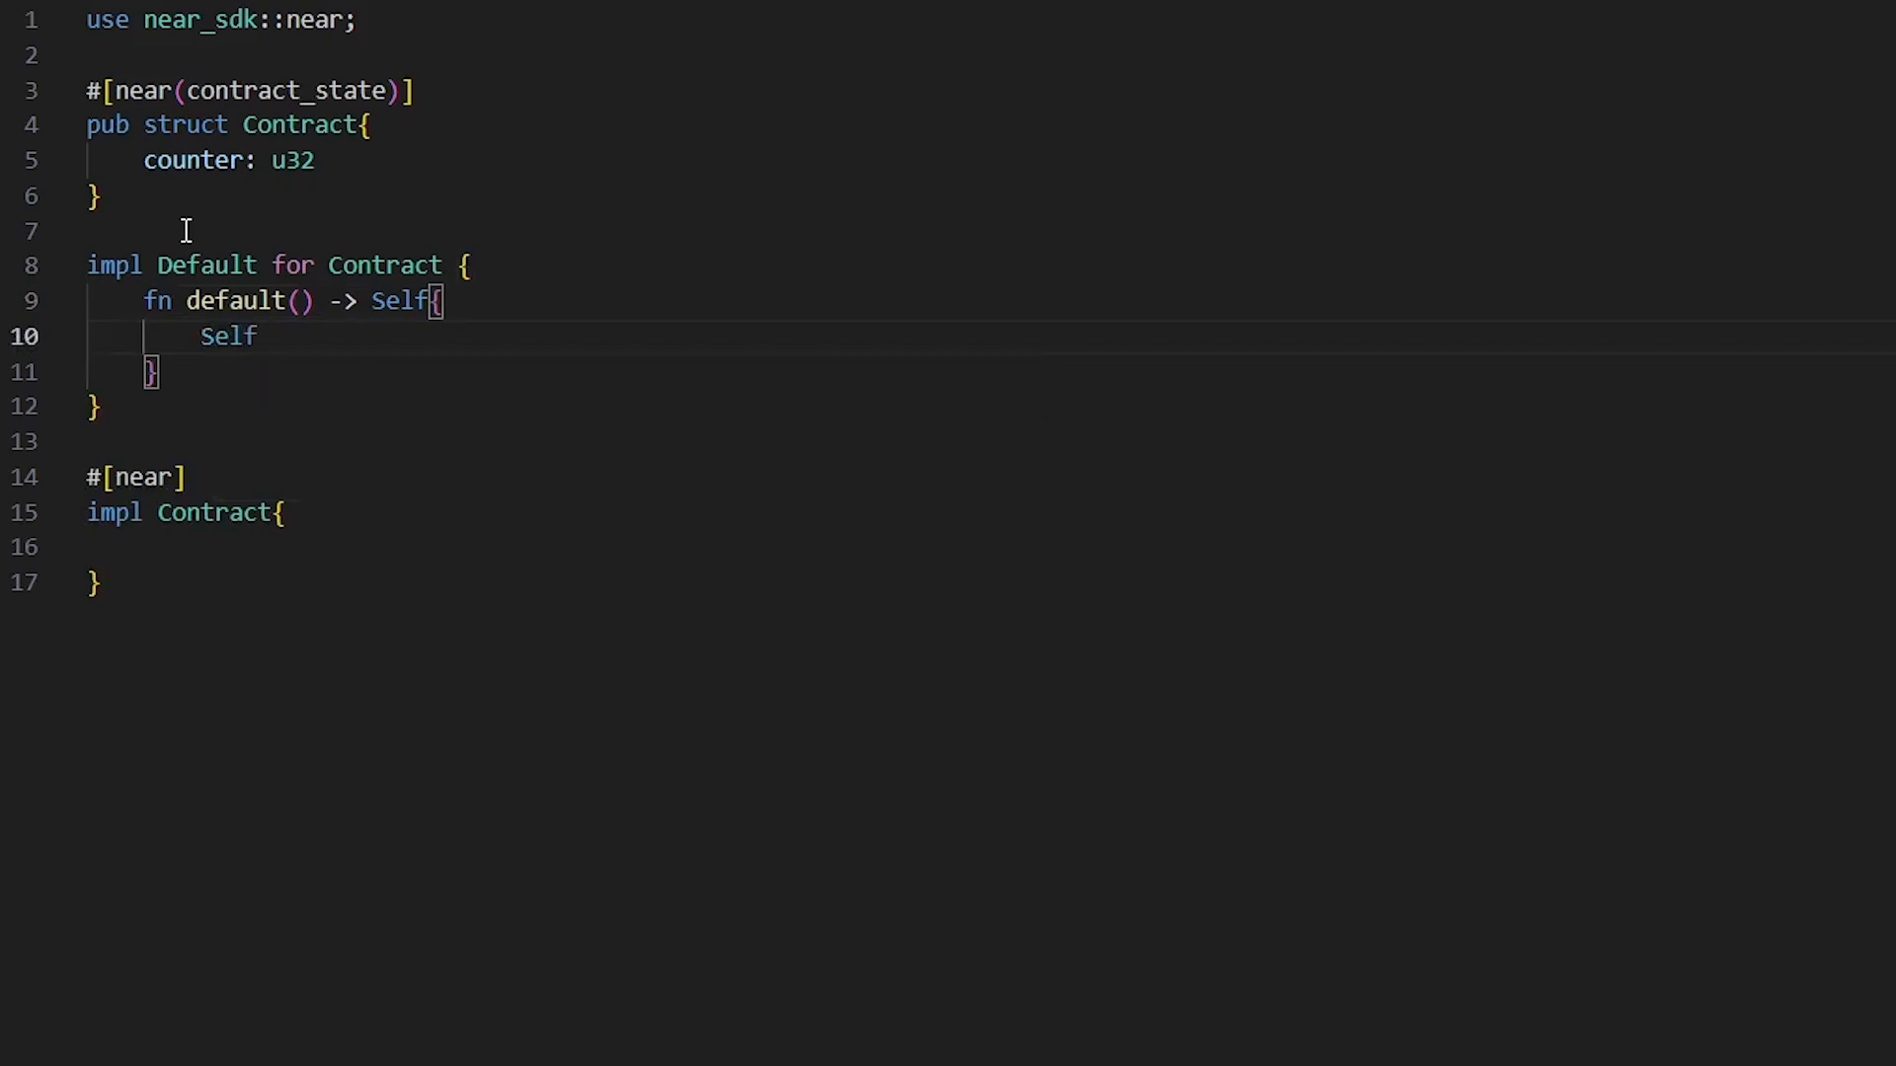
type("{")
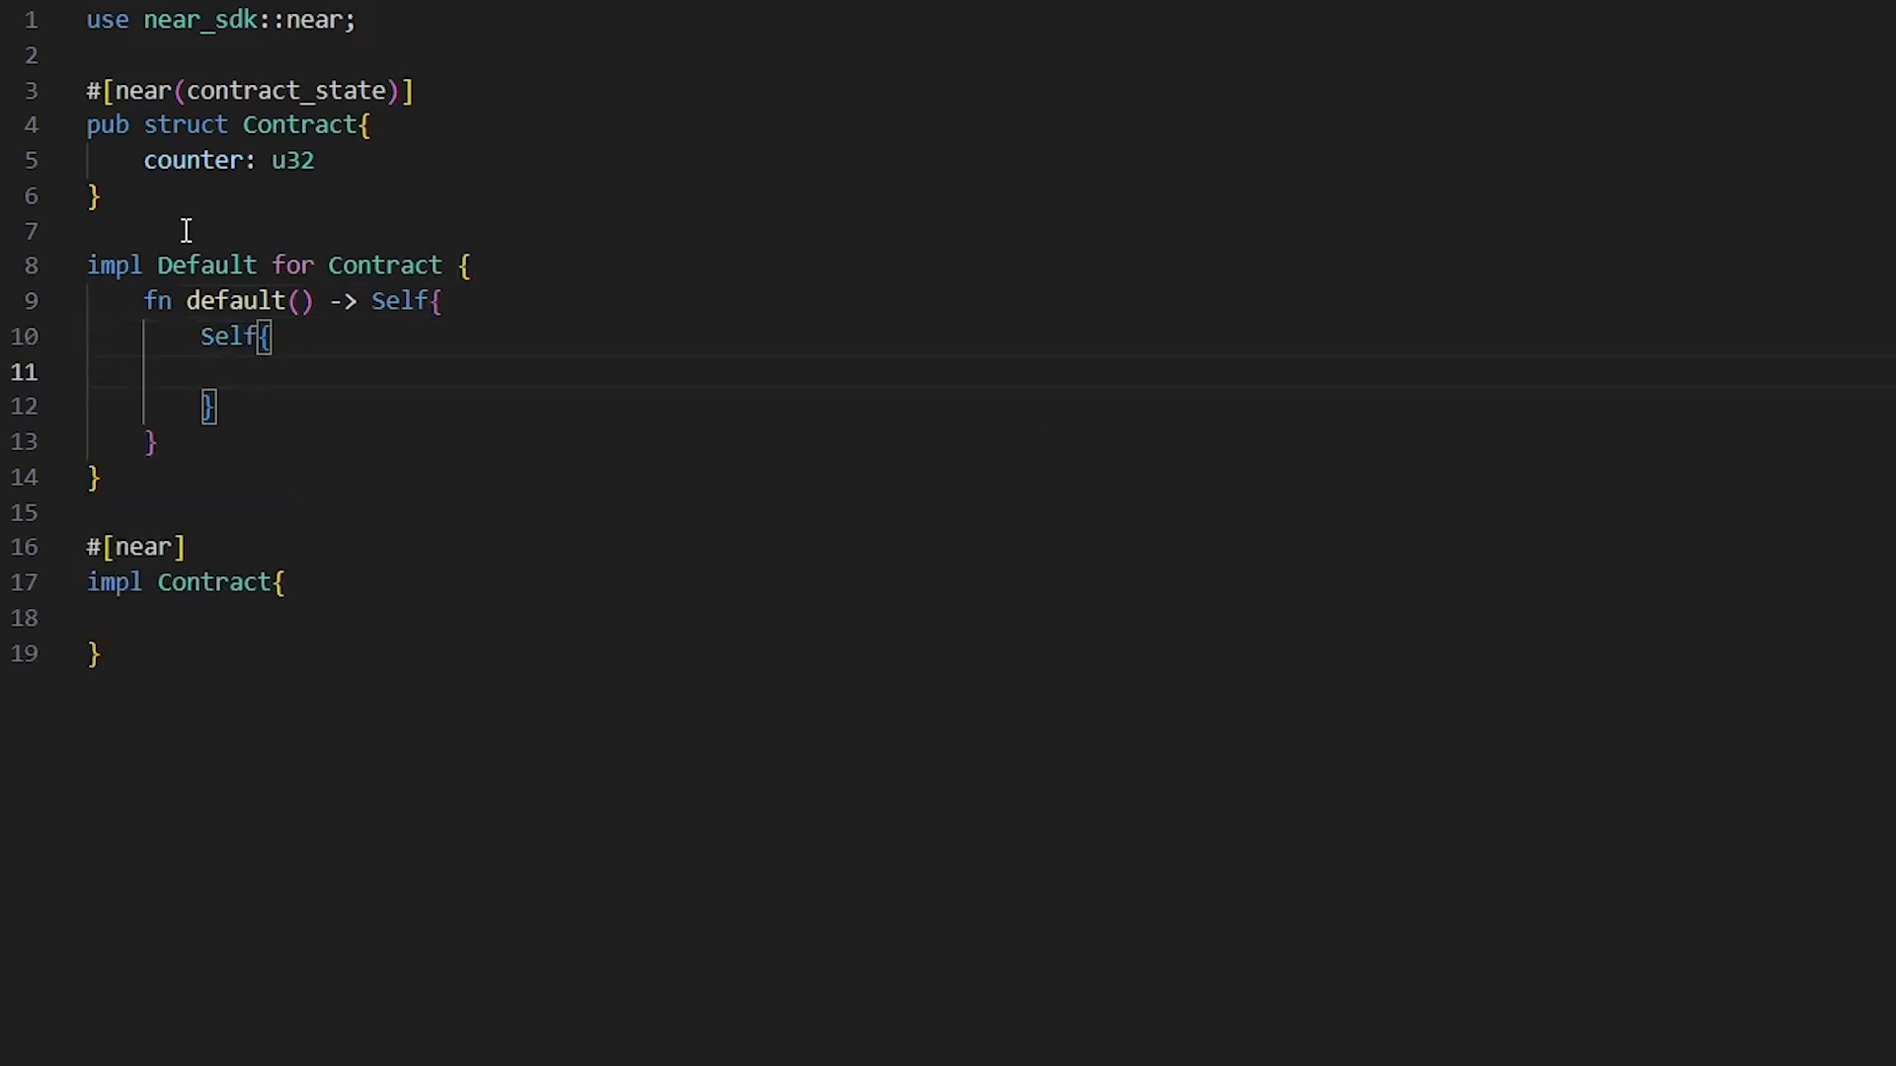
type("cou")
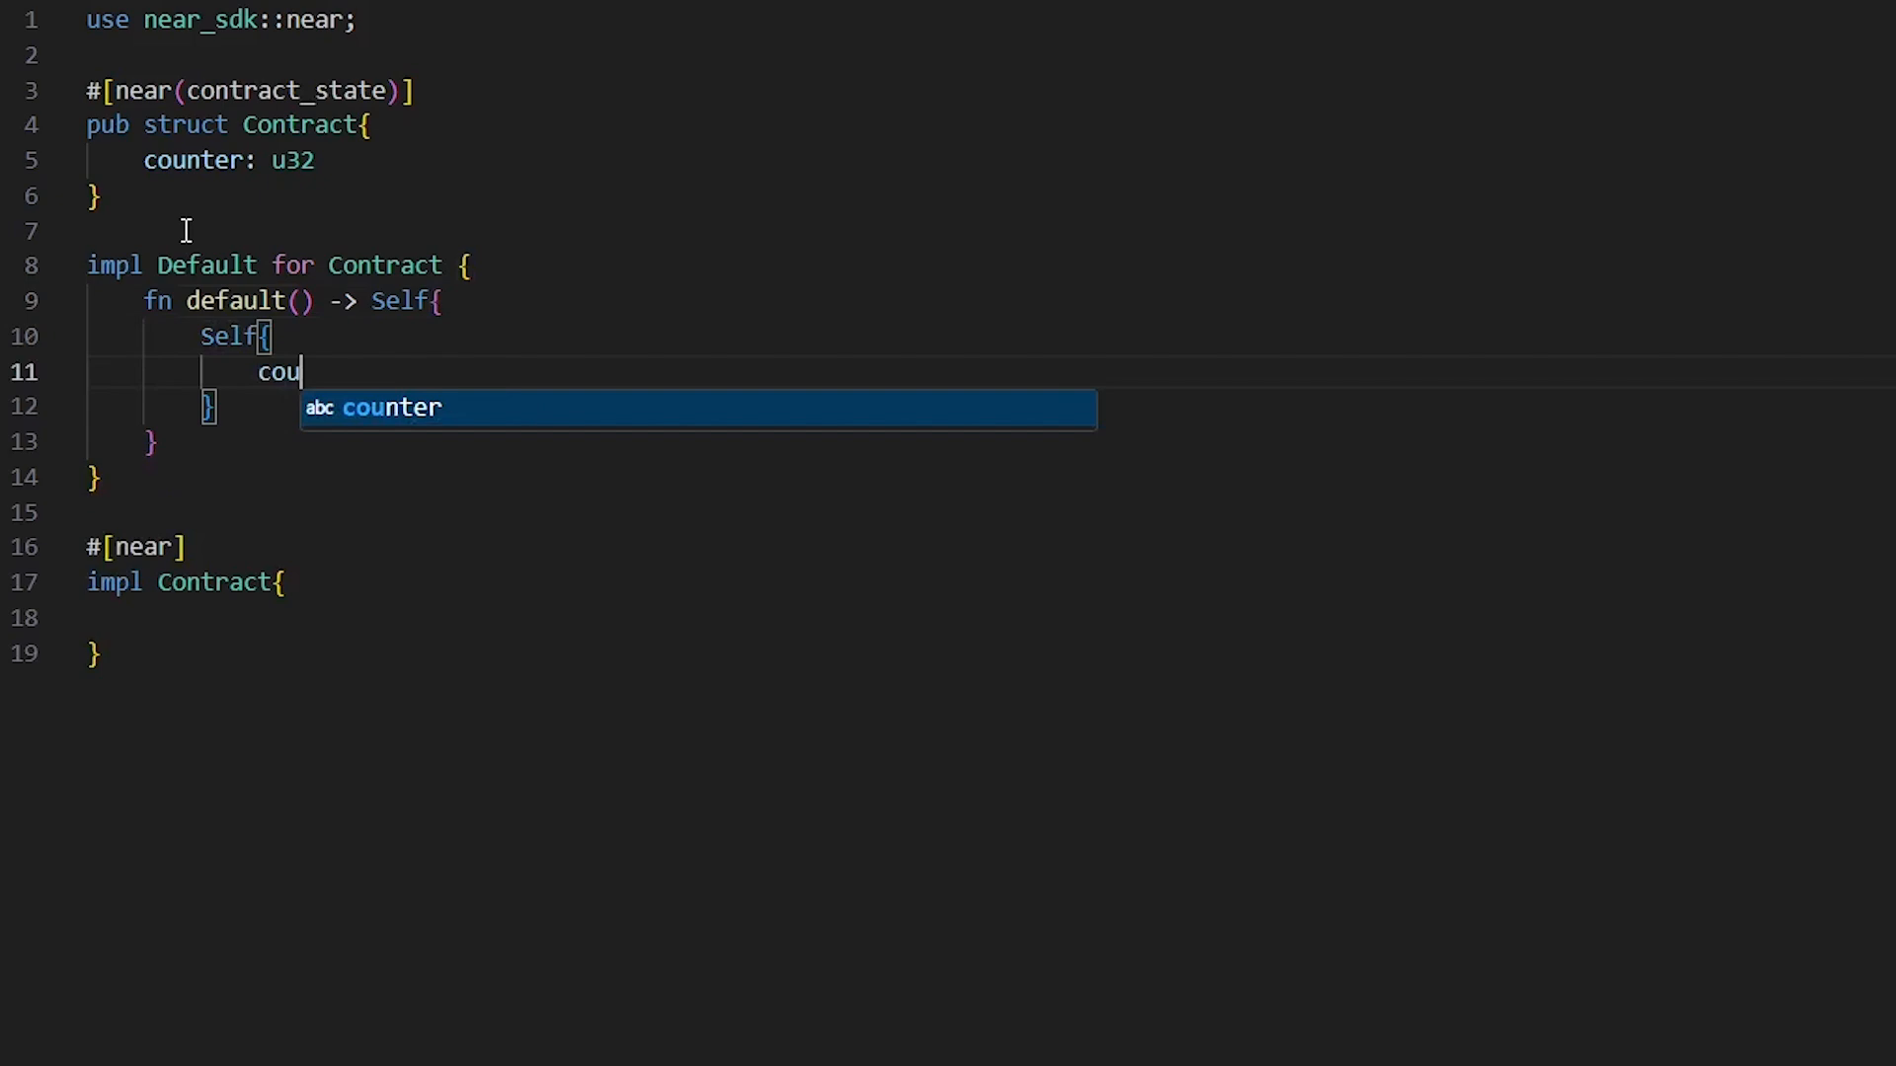
key("Tab")
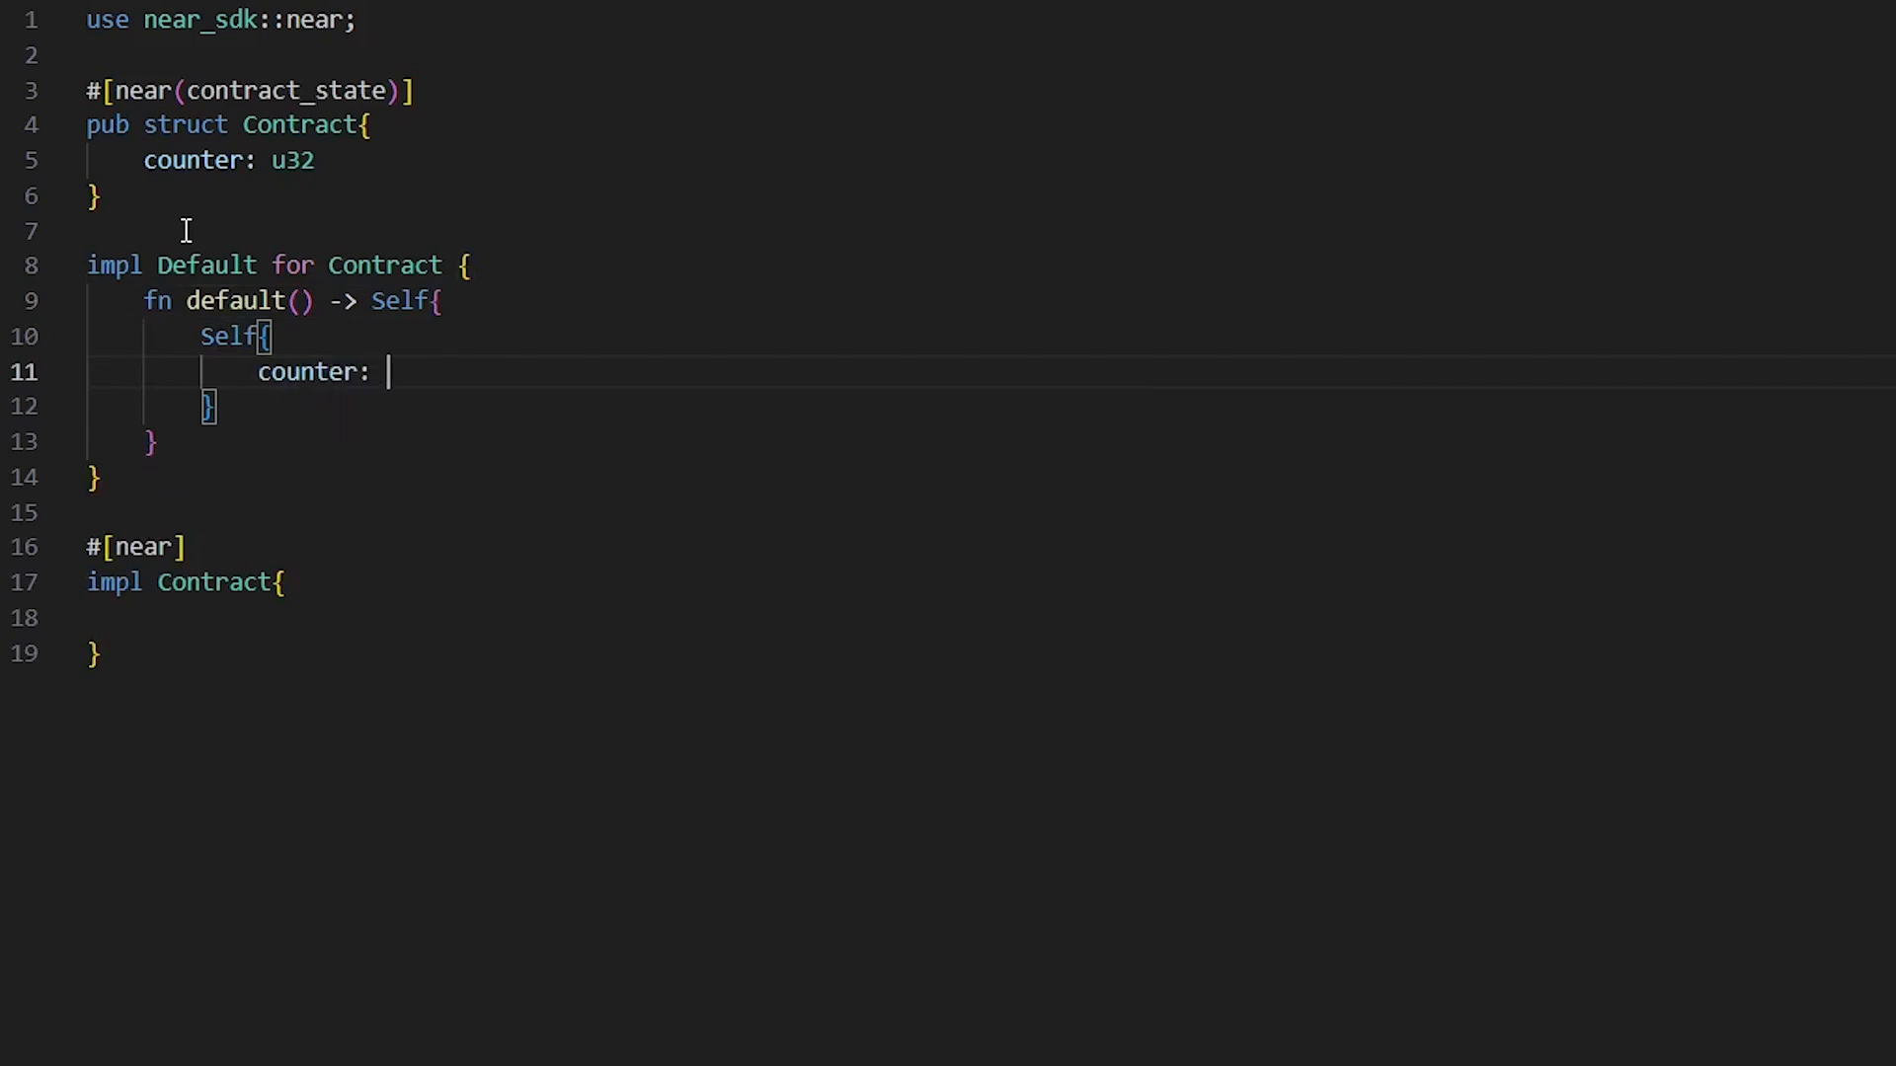
type("0")
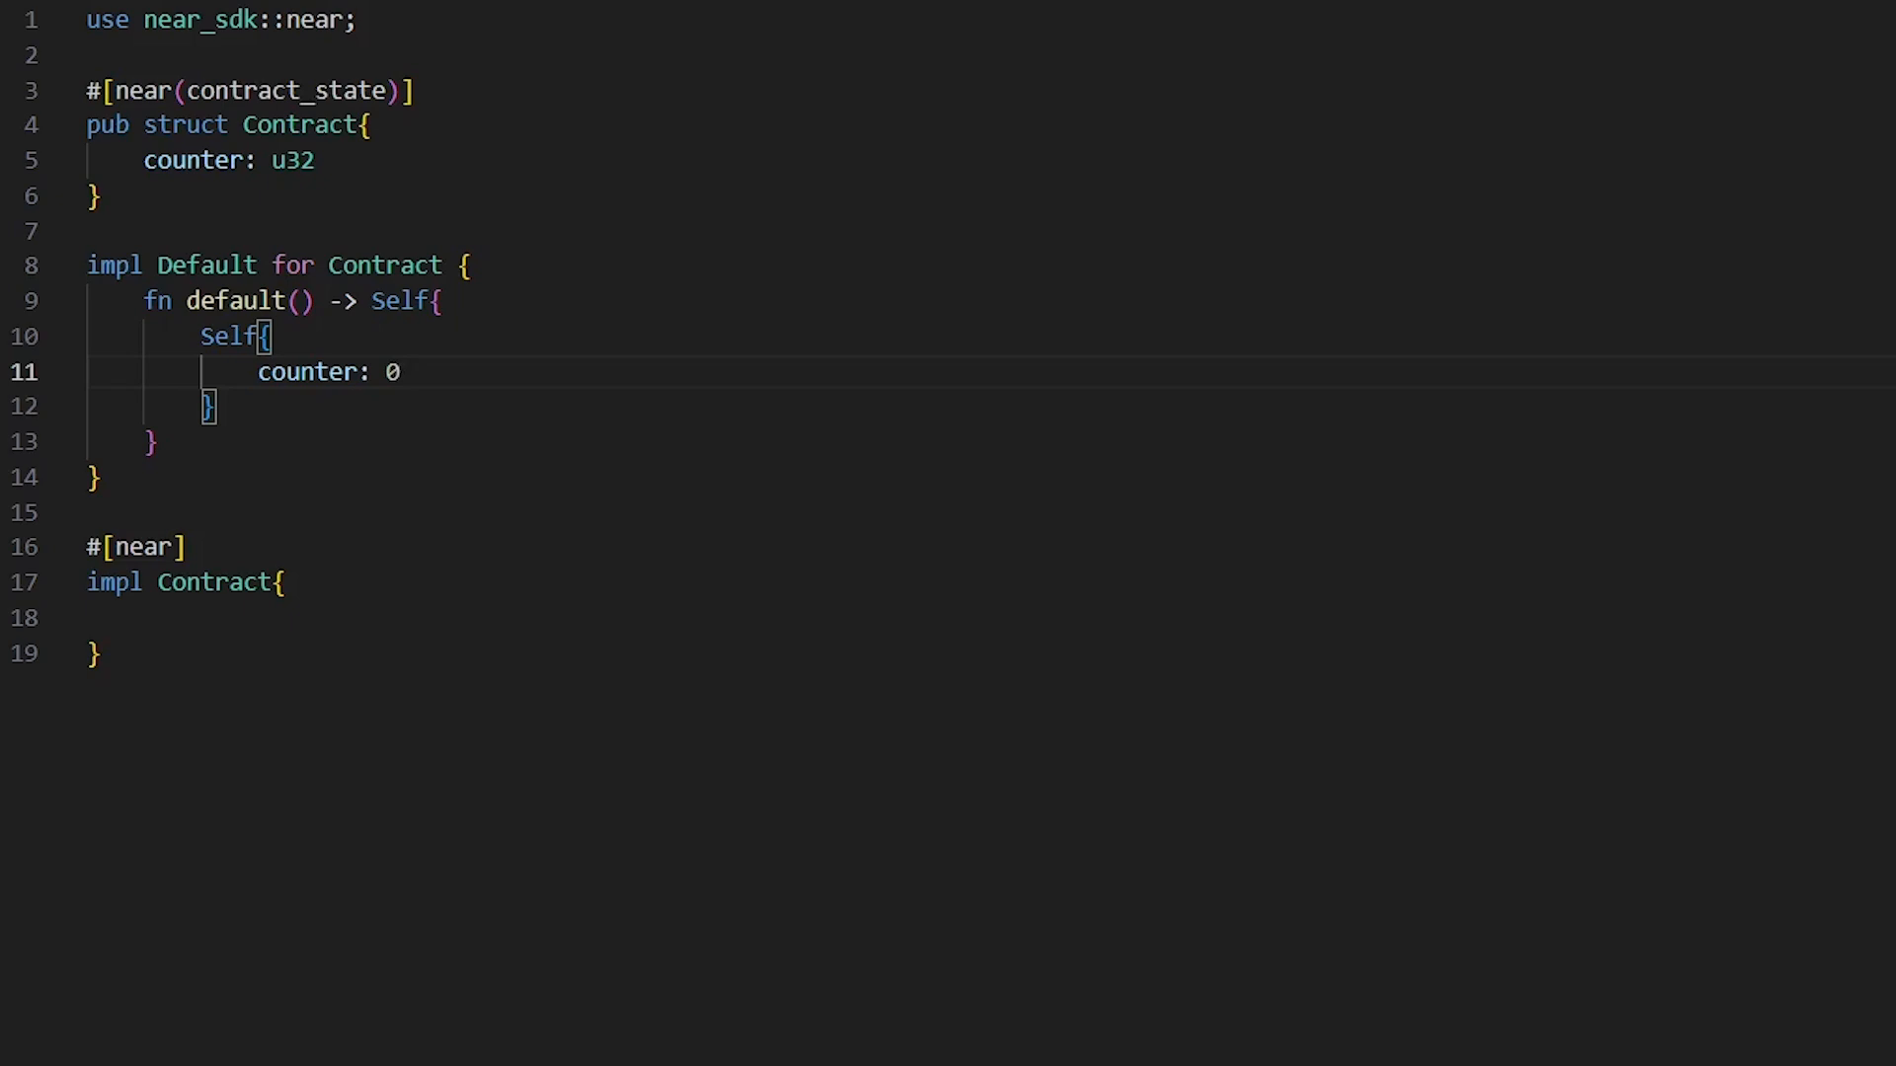
mouse_move(456, 353)
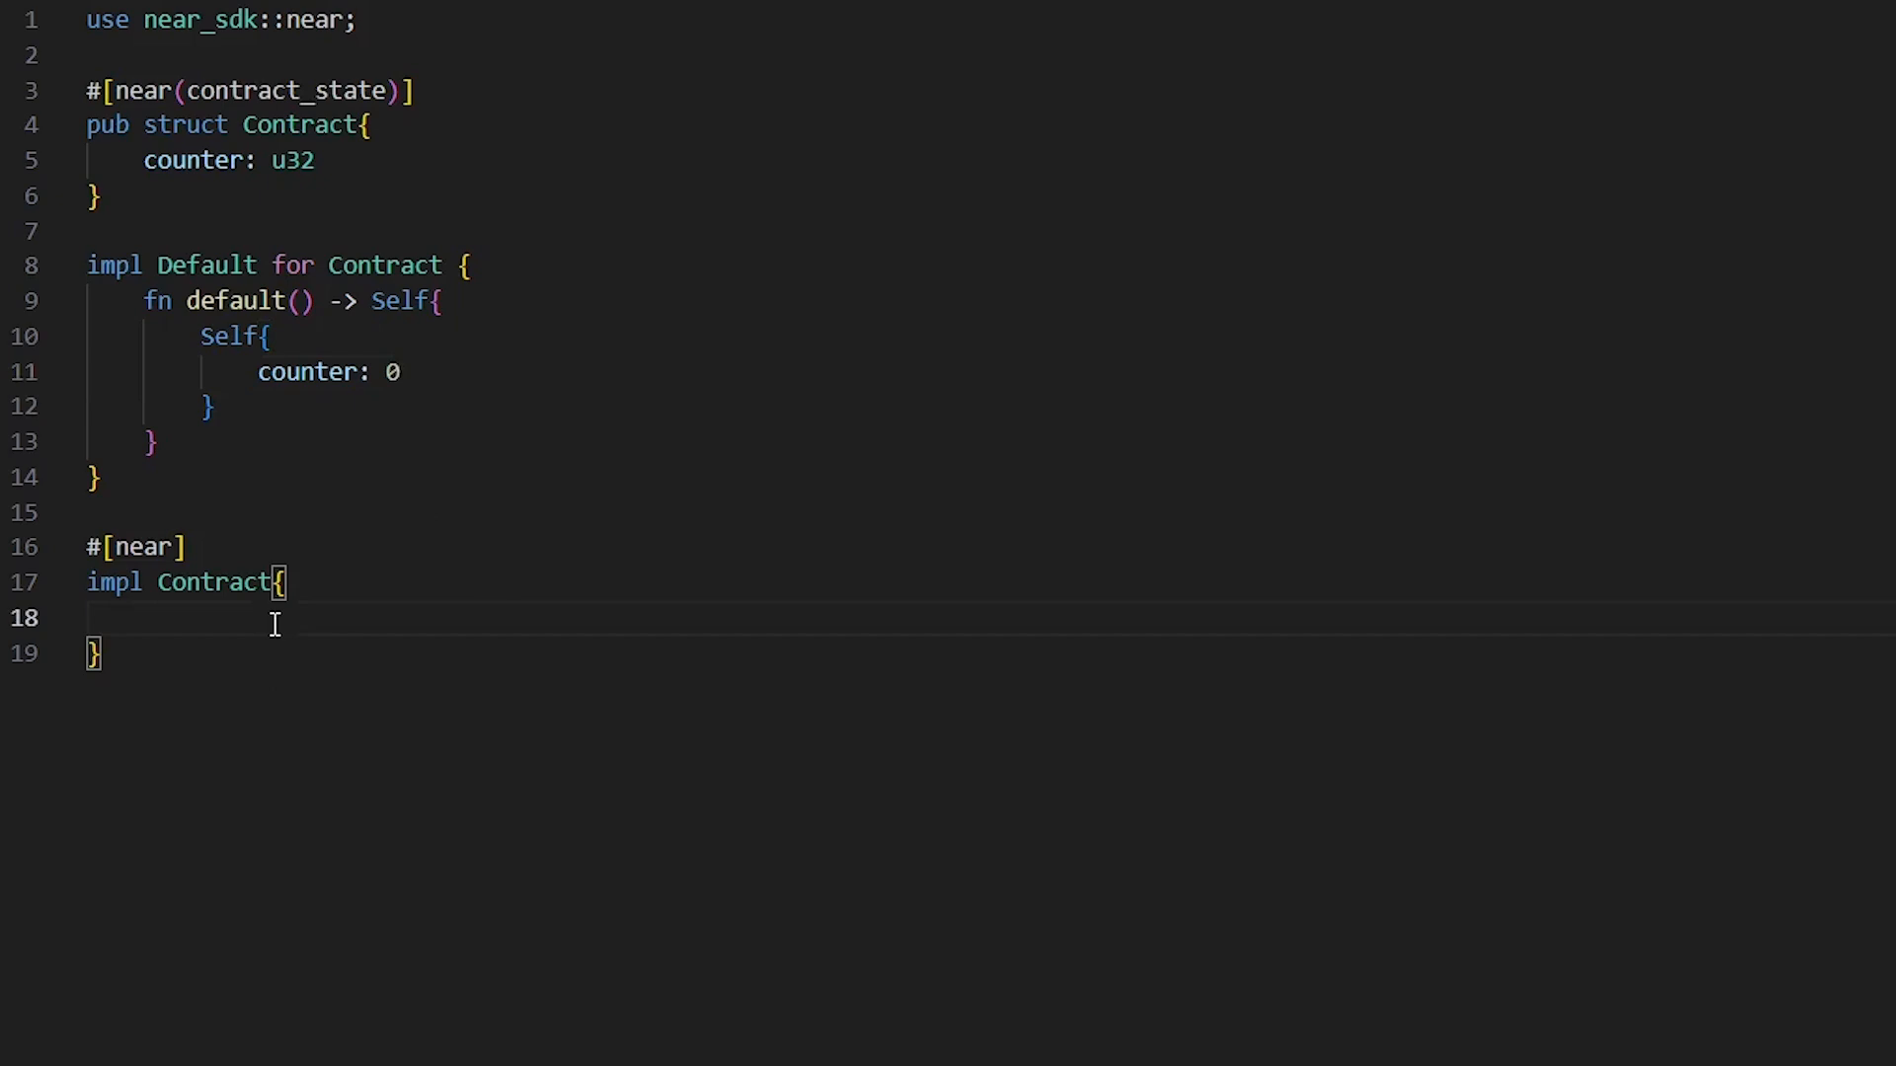
Step: Declare #[init] pub fn new(counter: u32) inside impl Contract
type("#")
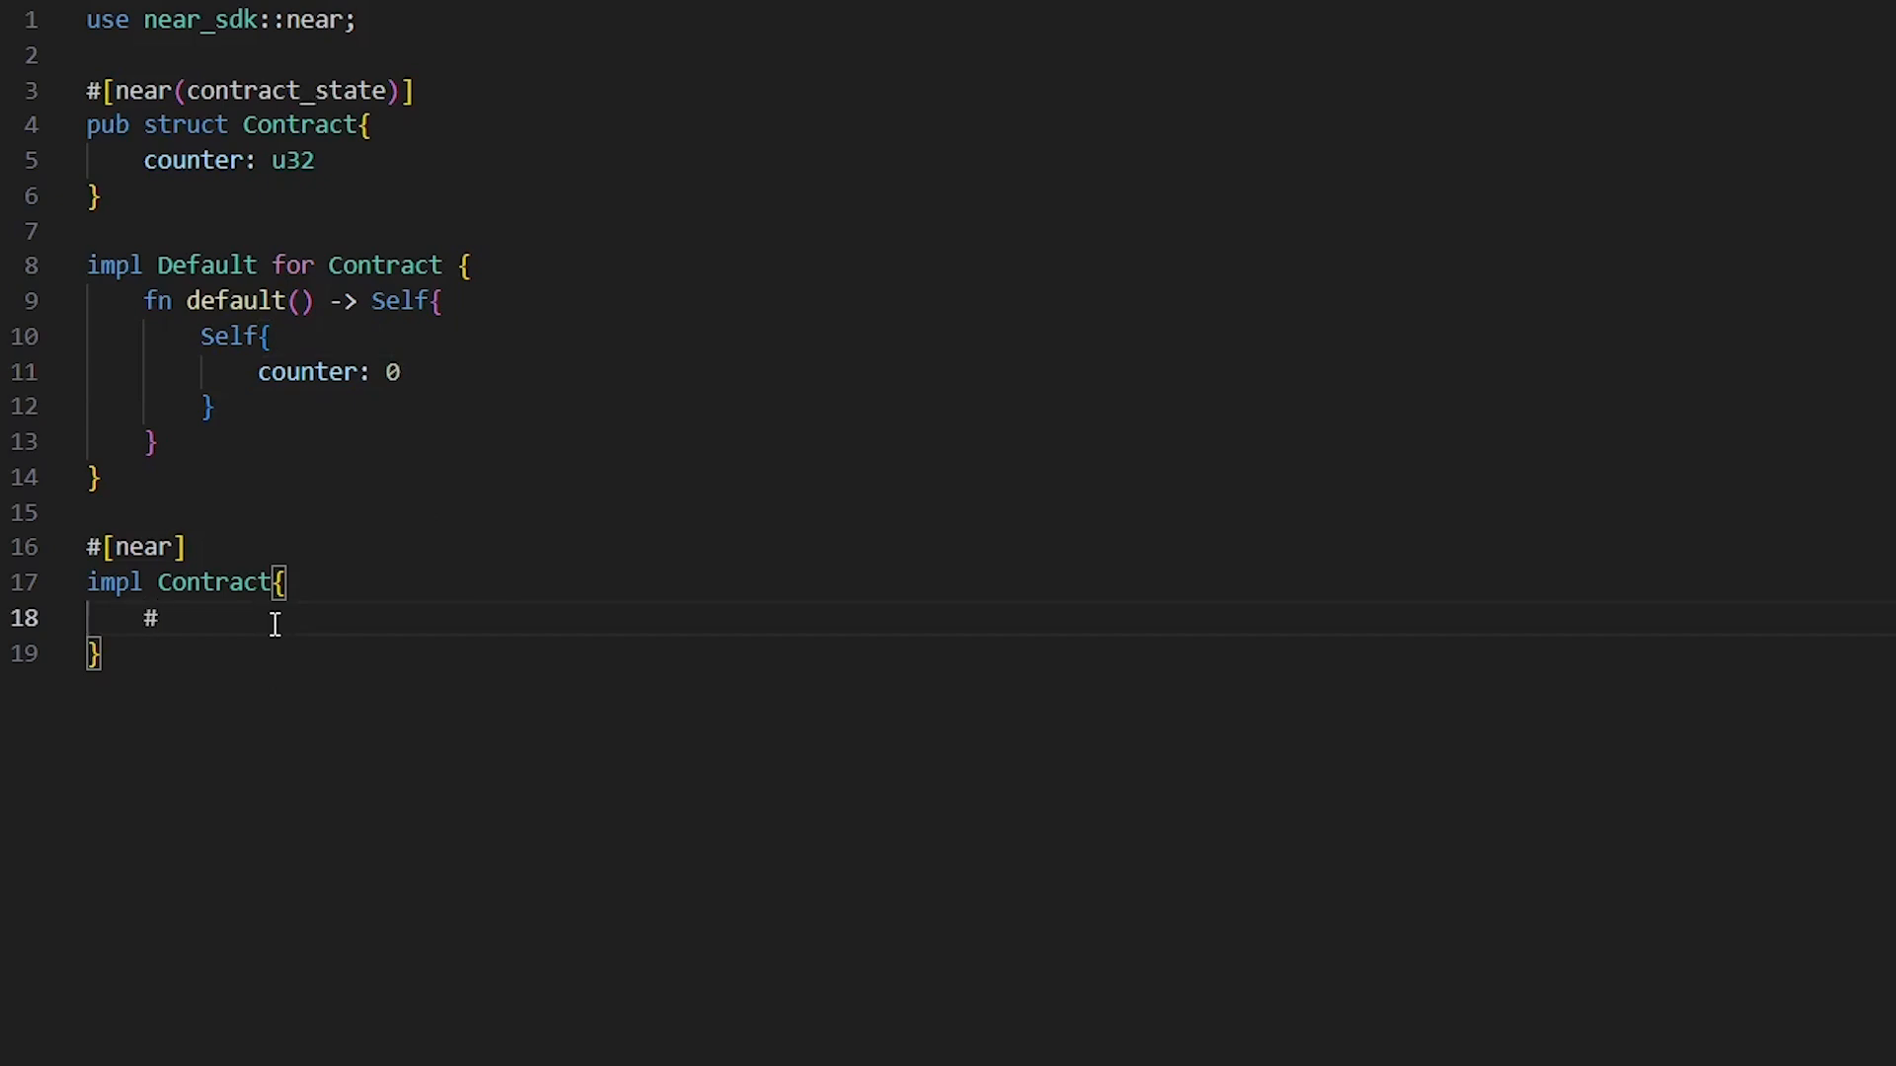
type("[init]")
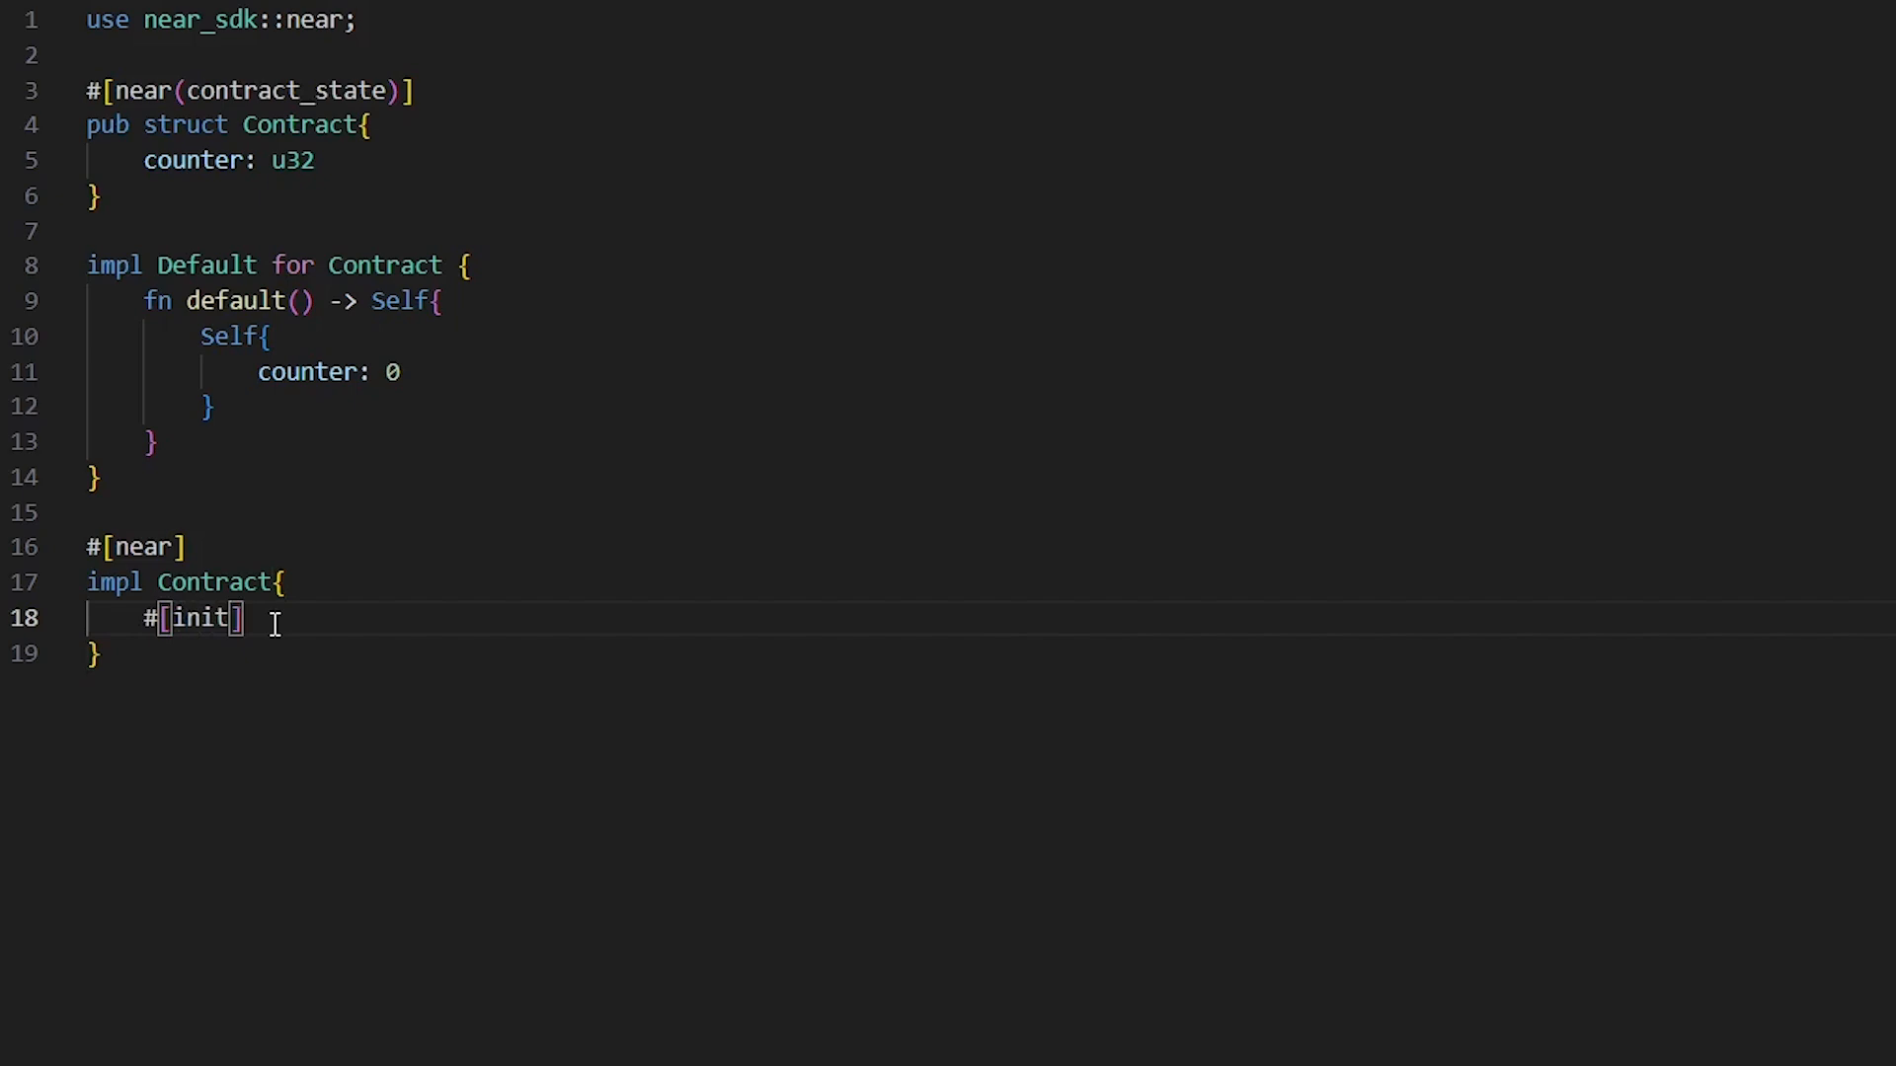
type("p")
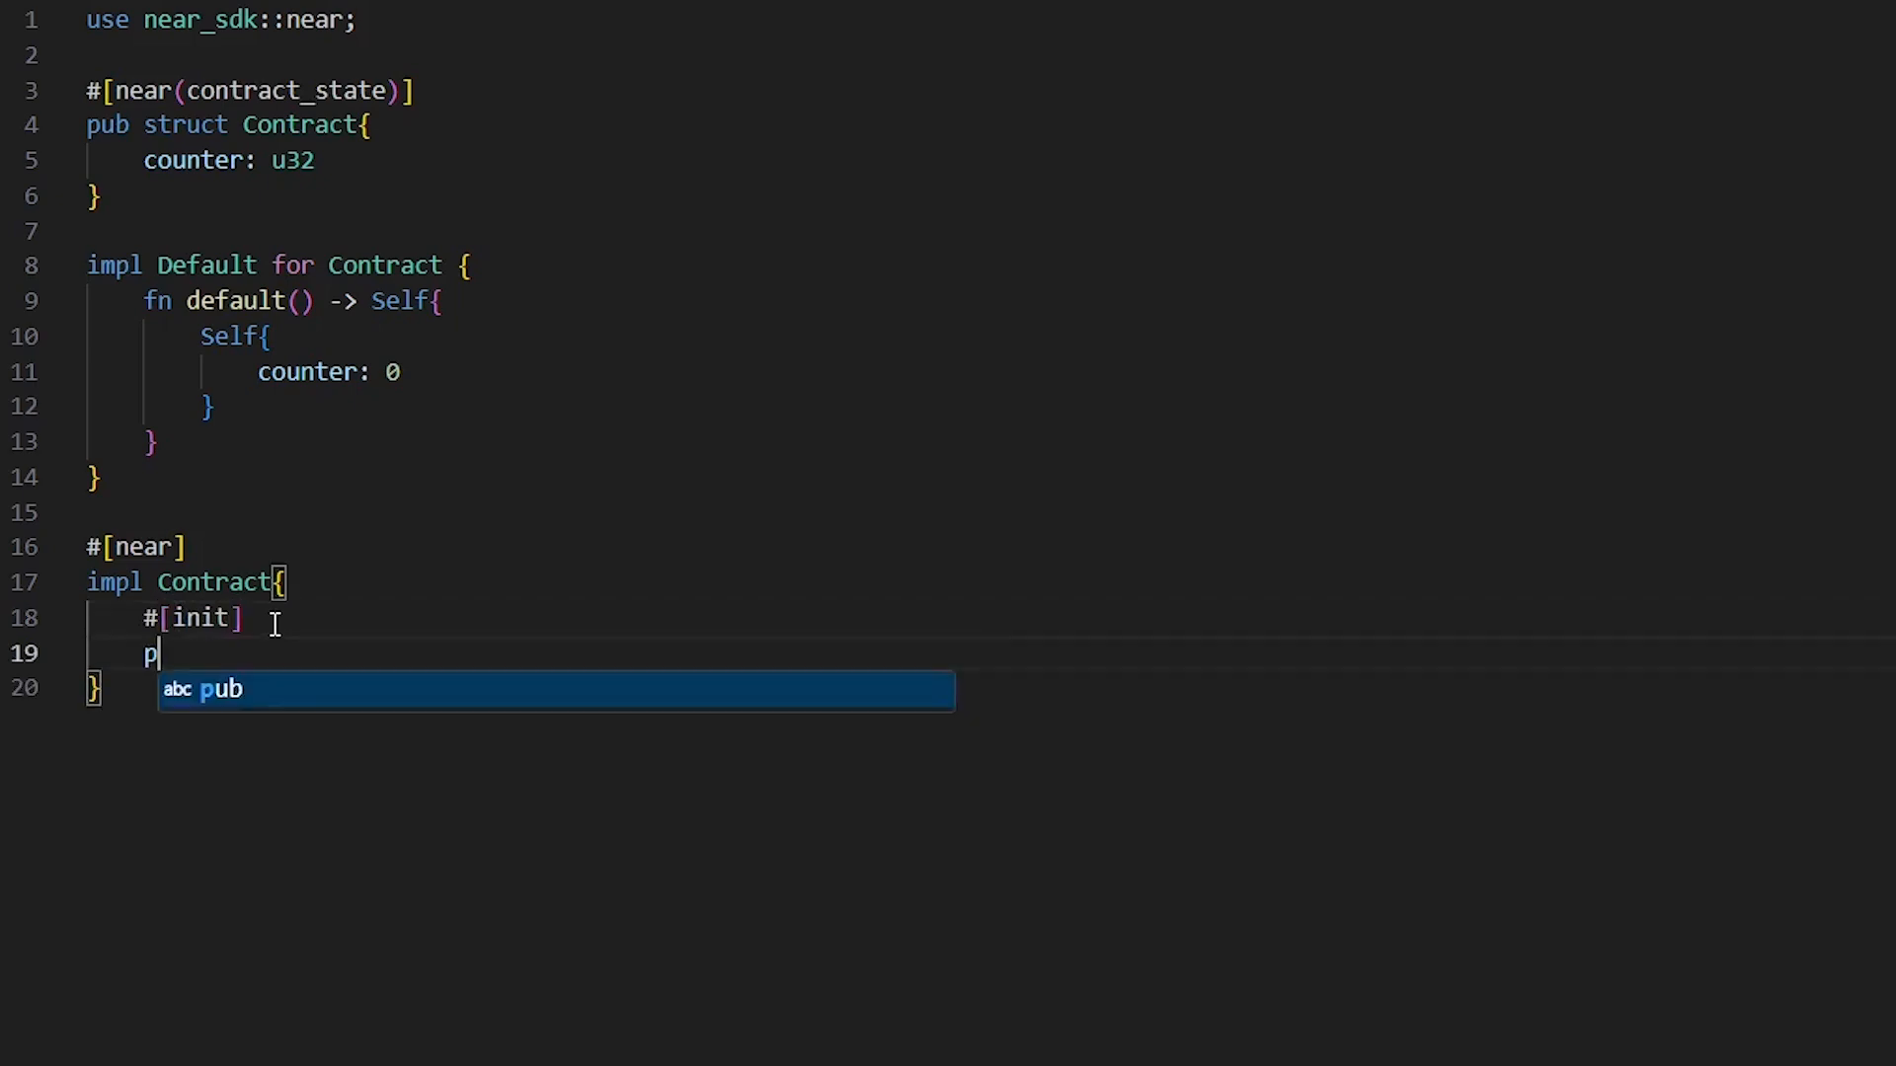
type("ub fn")
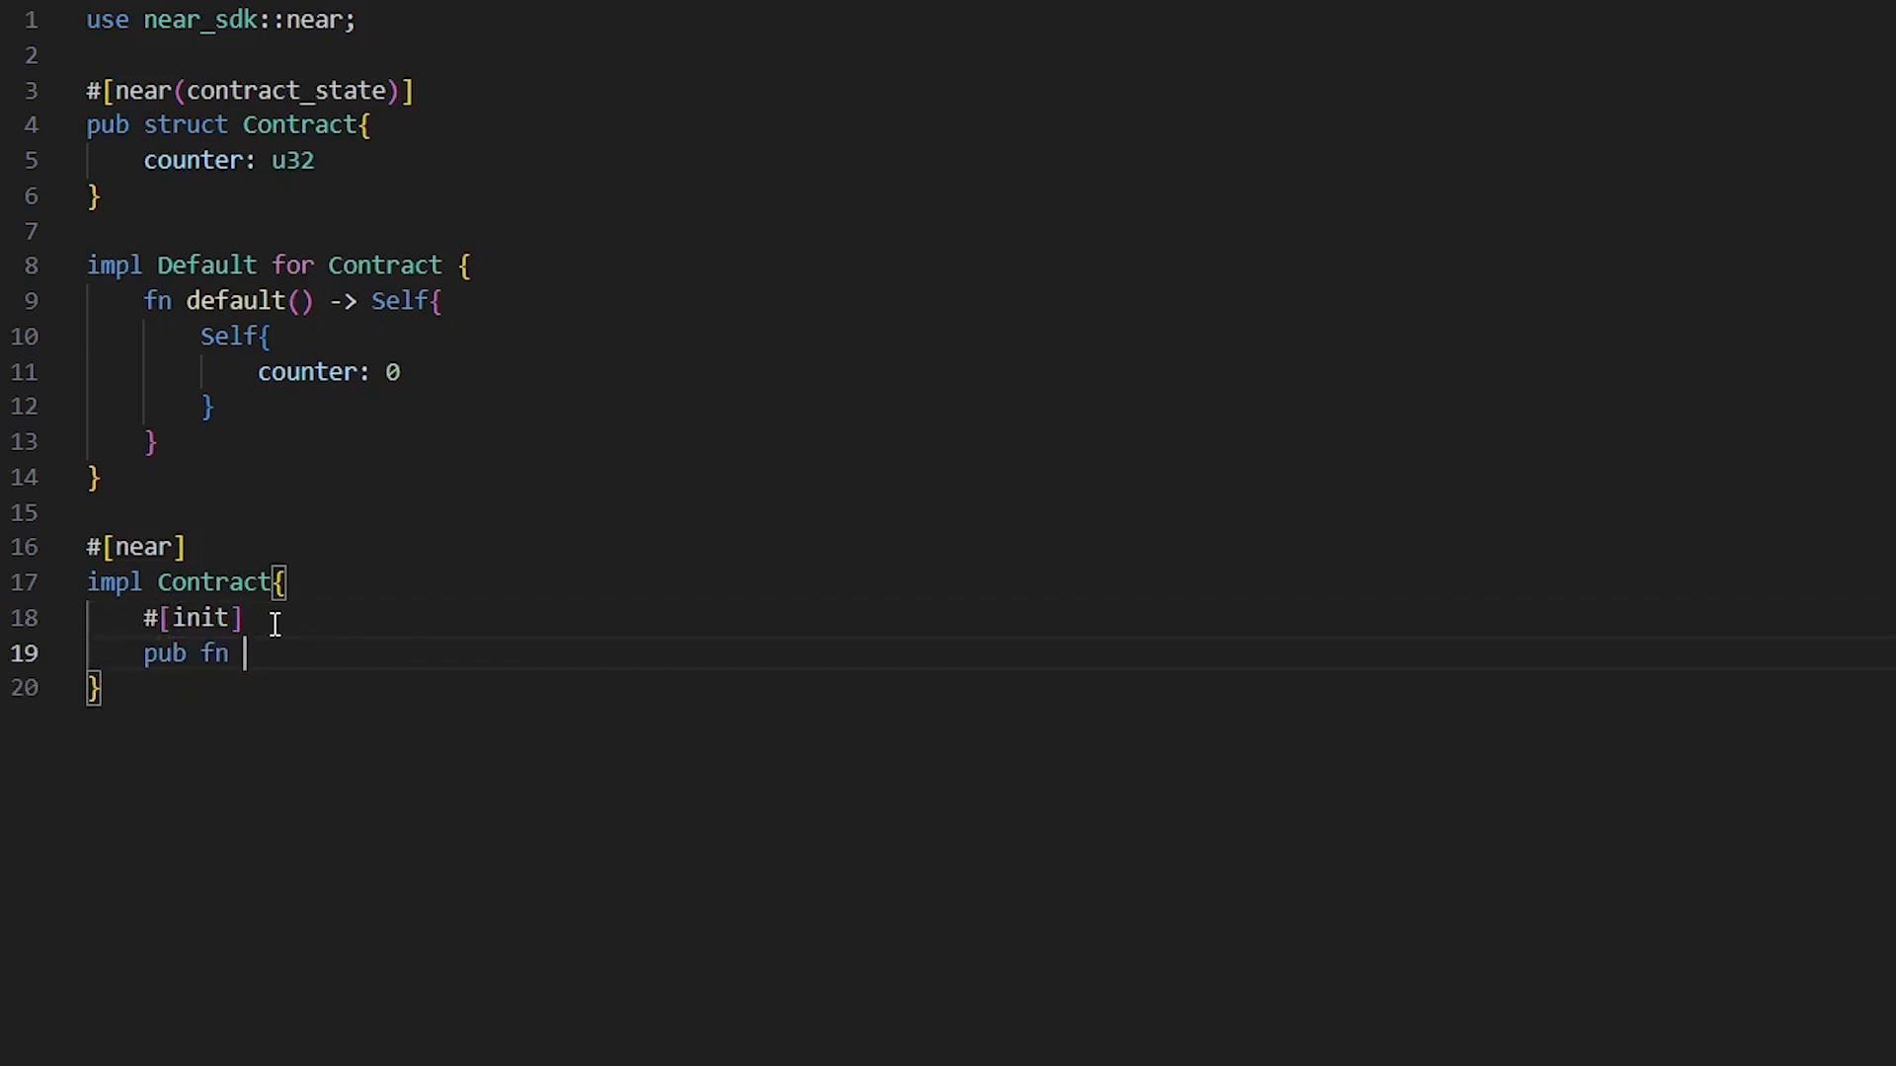
type("new()")
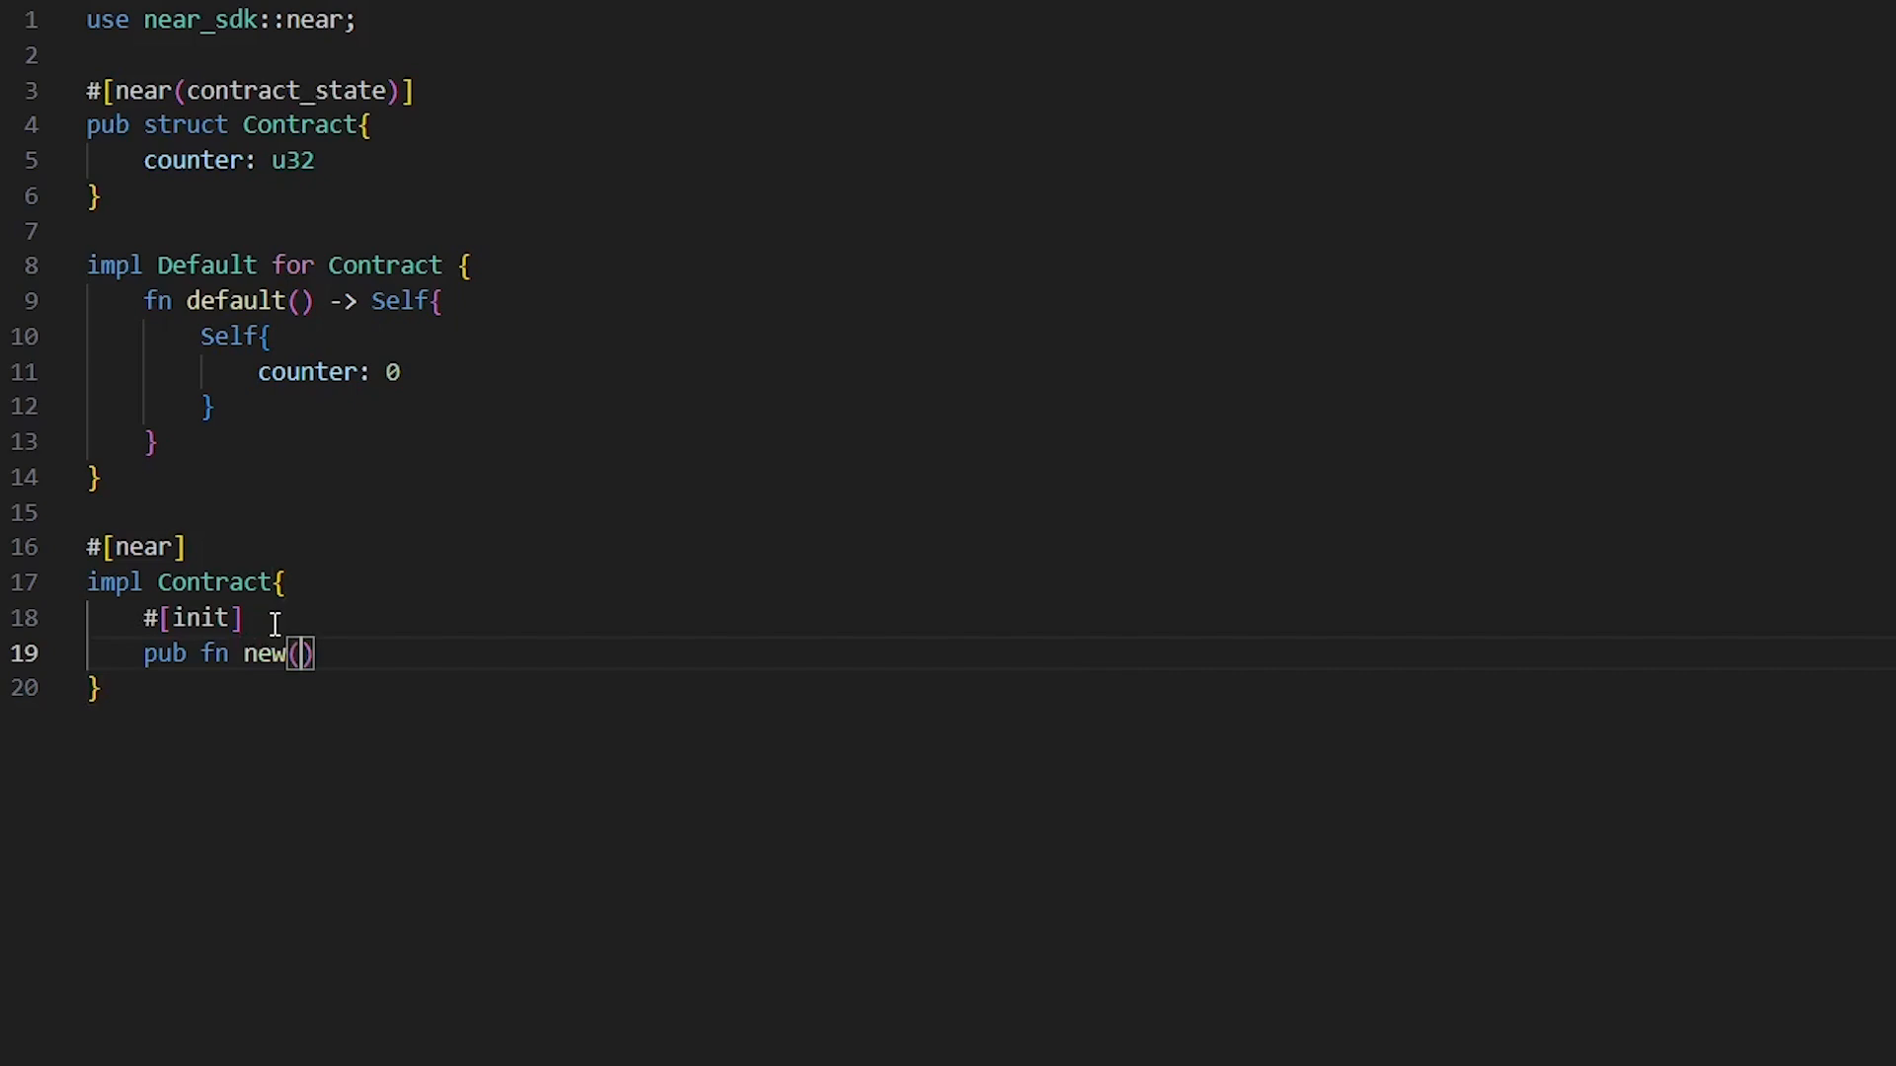
type("counter")
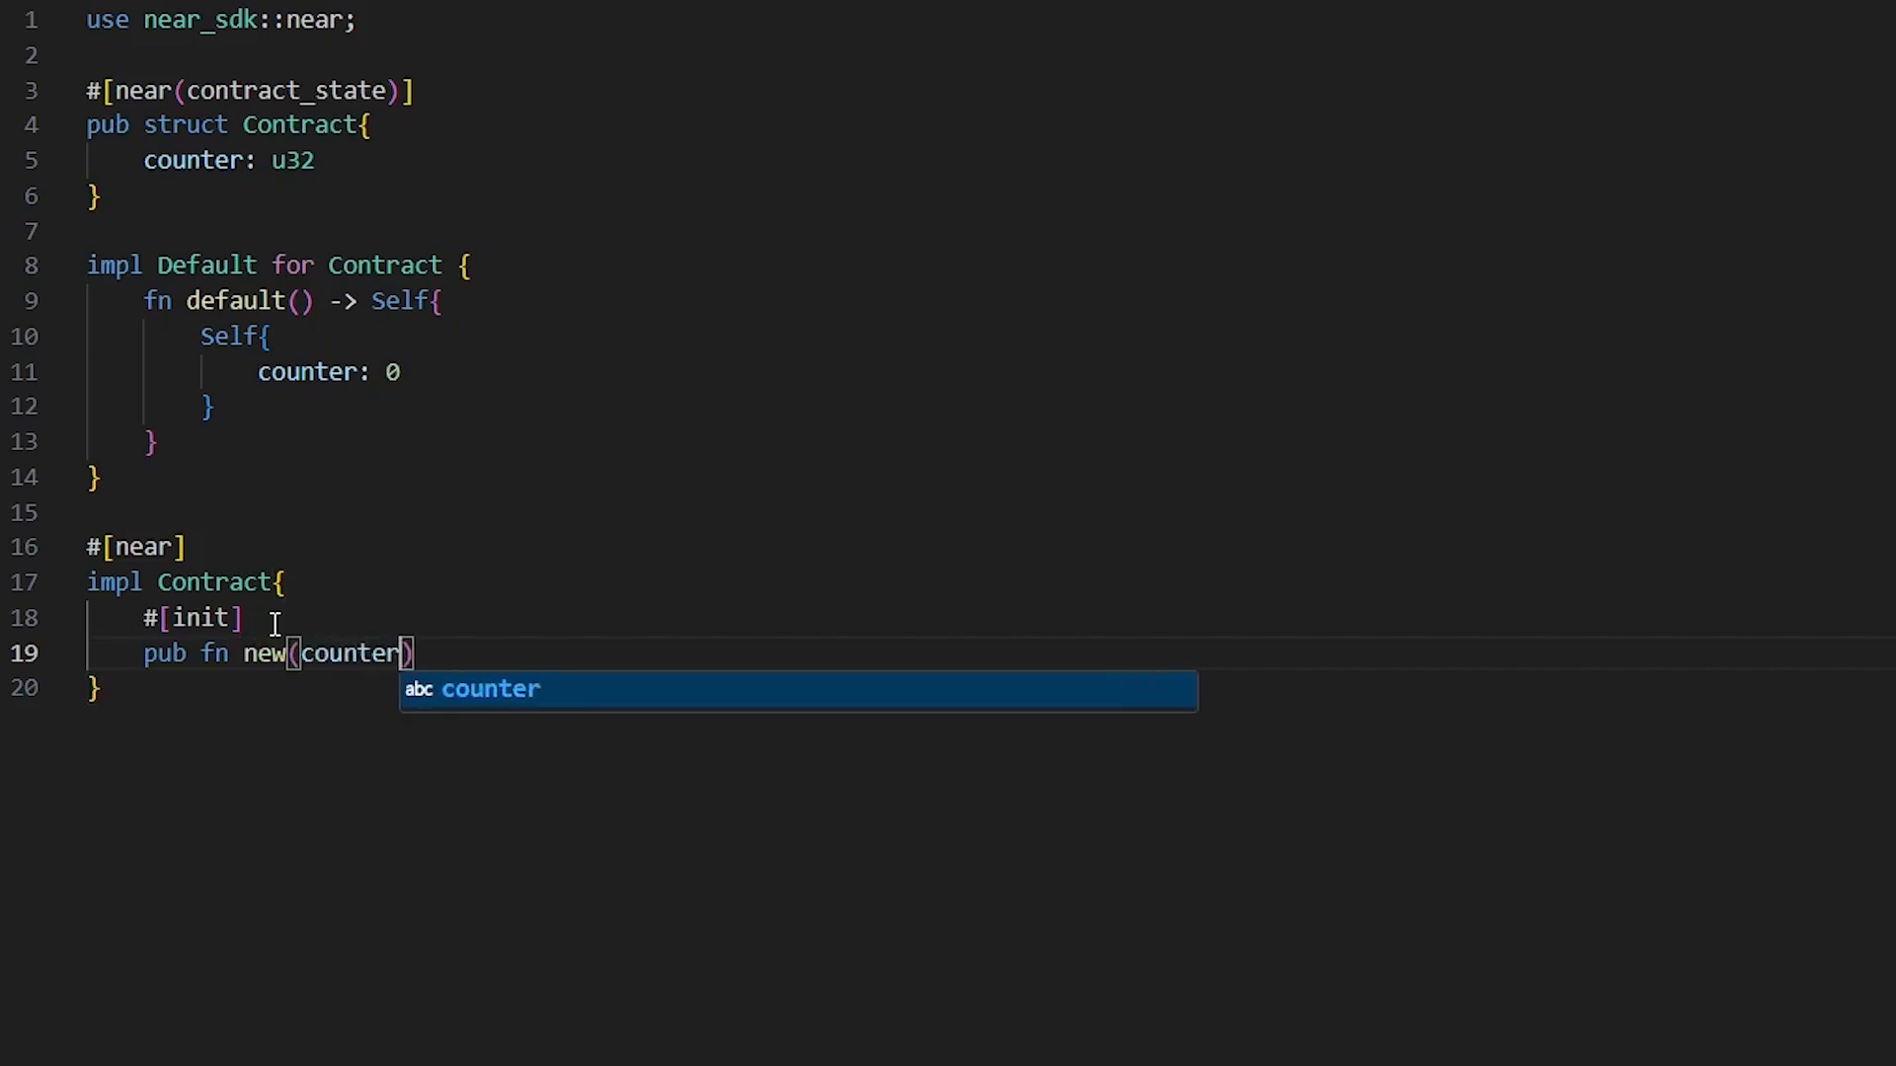
type(": u32")
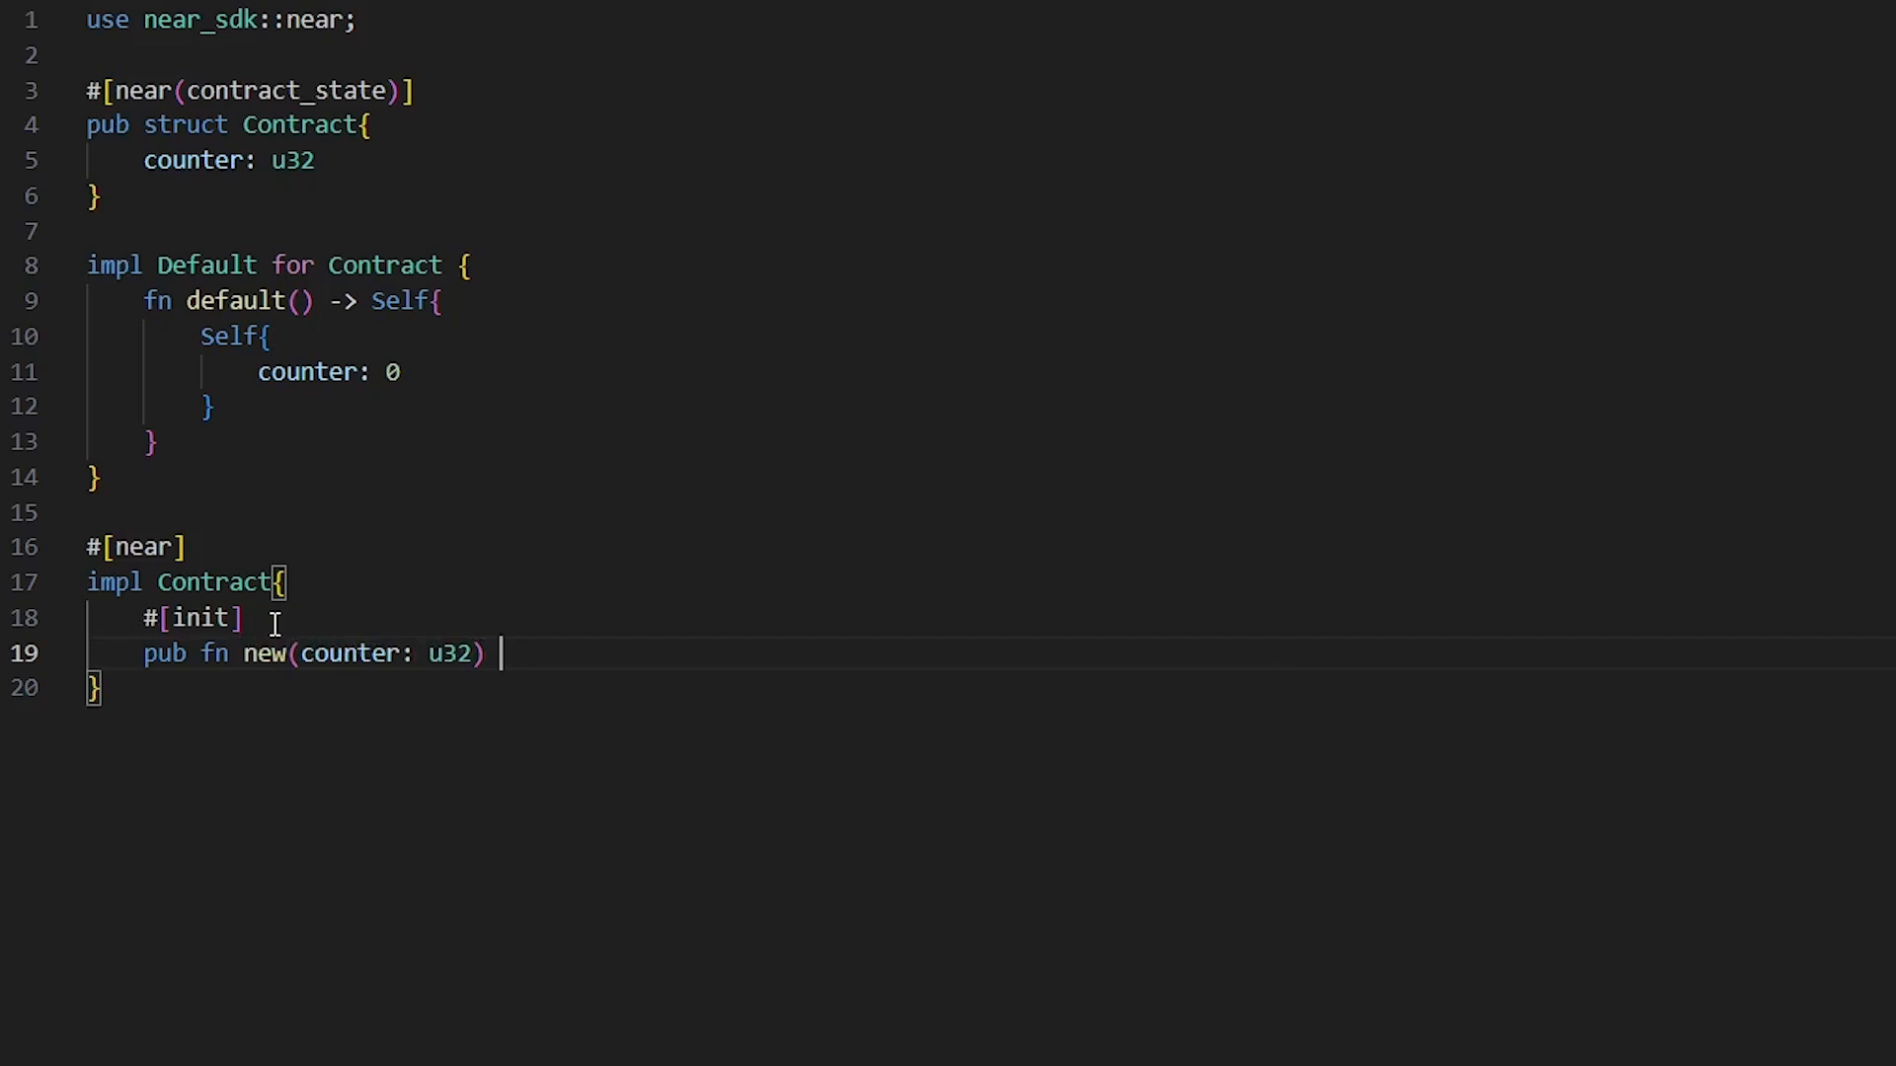
Step: Give new a -> Self return type and body returning Self { counter }
type("->")
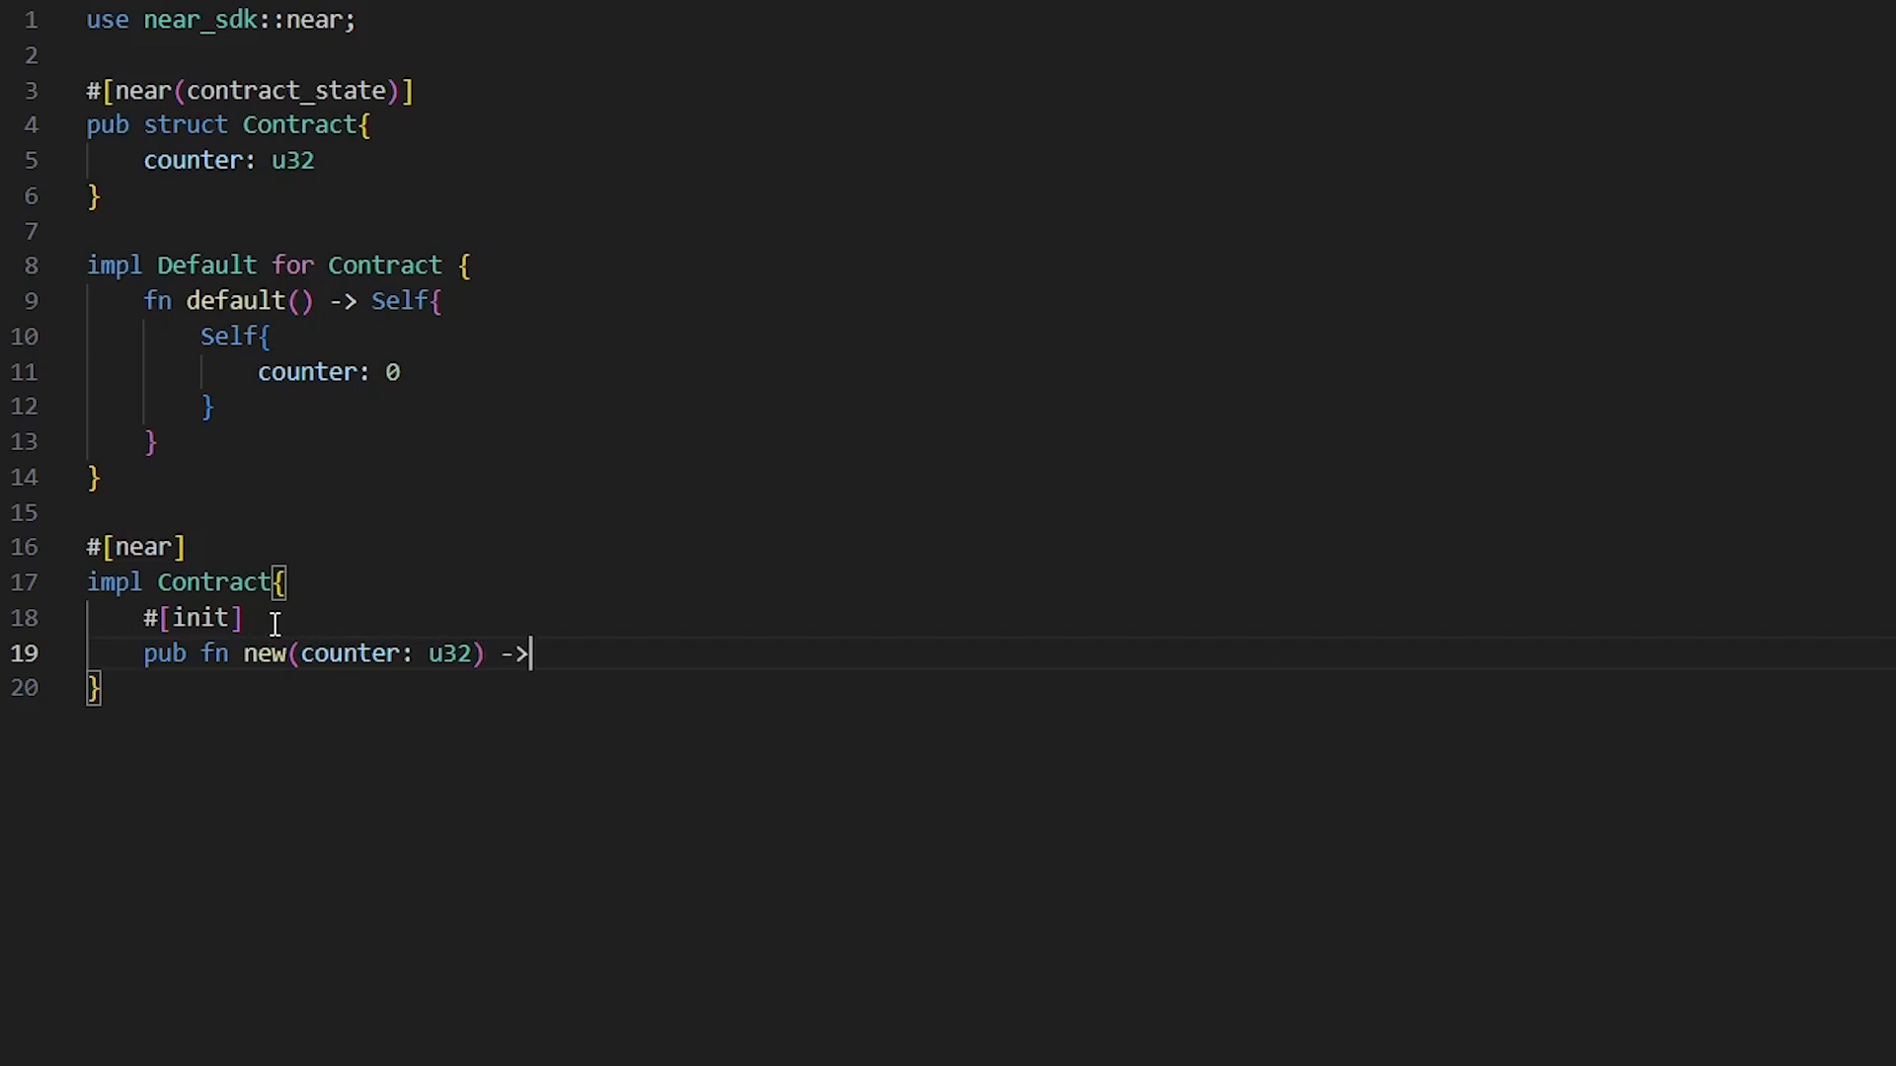
type("Self{")
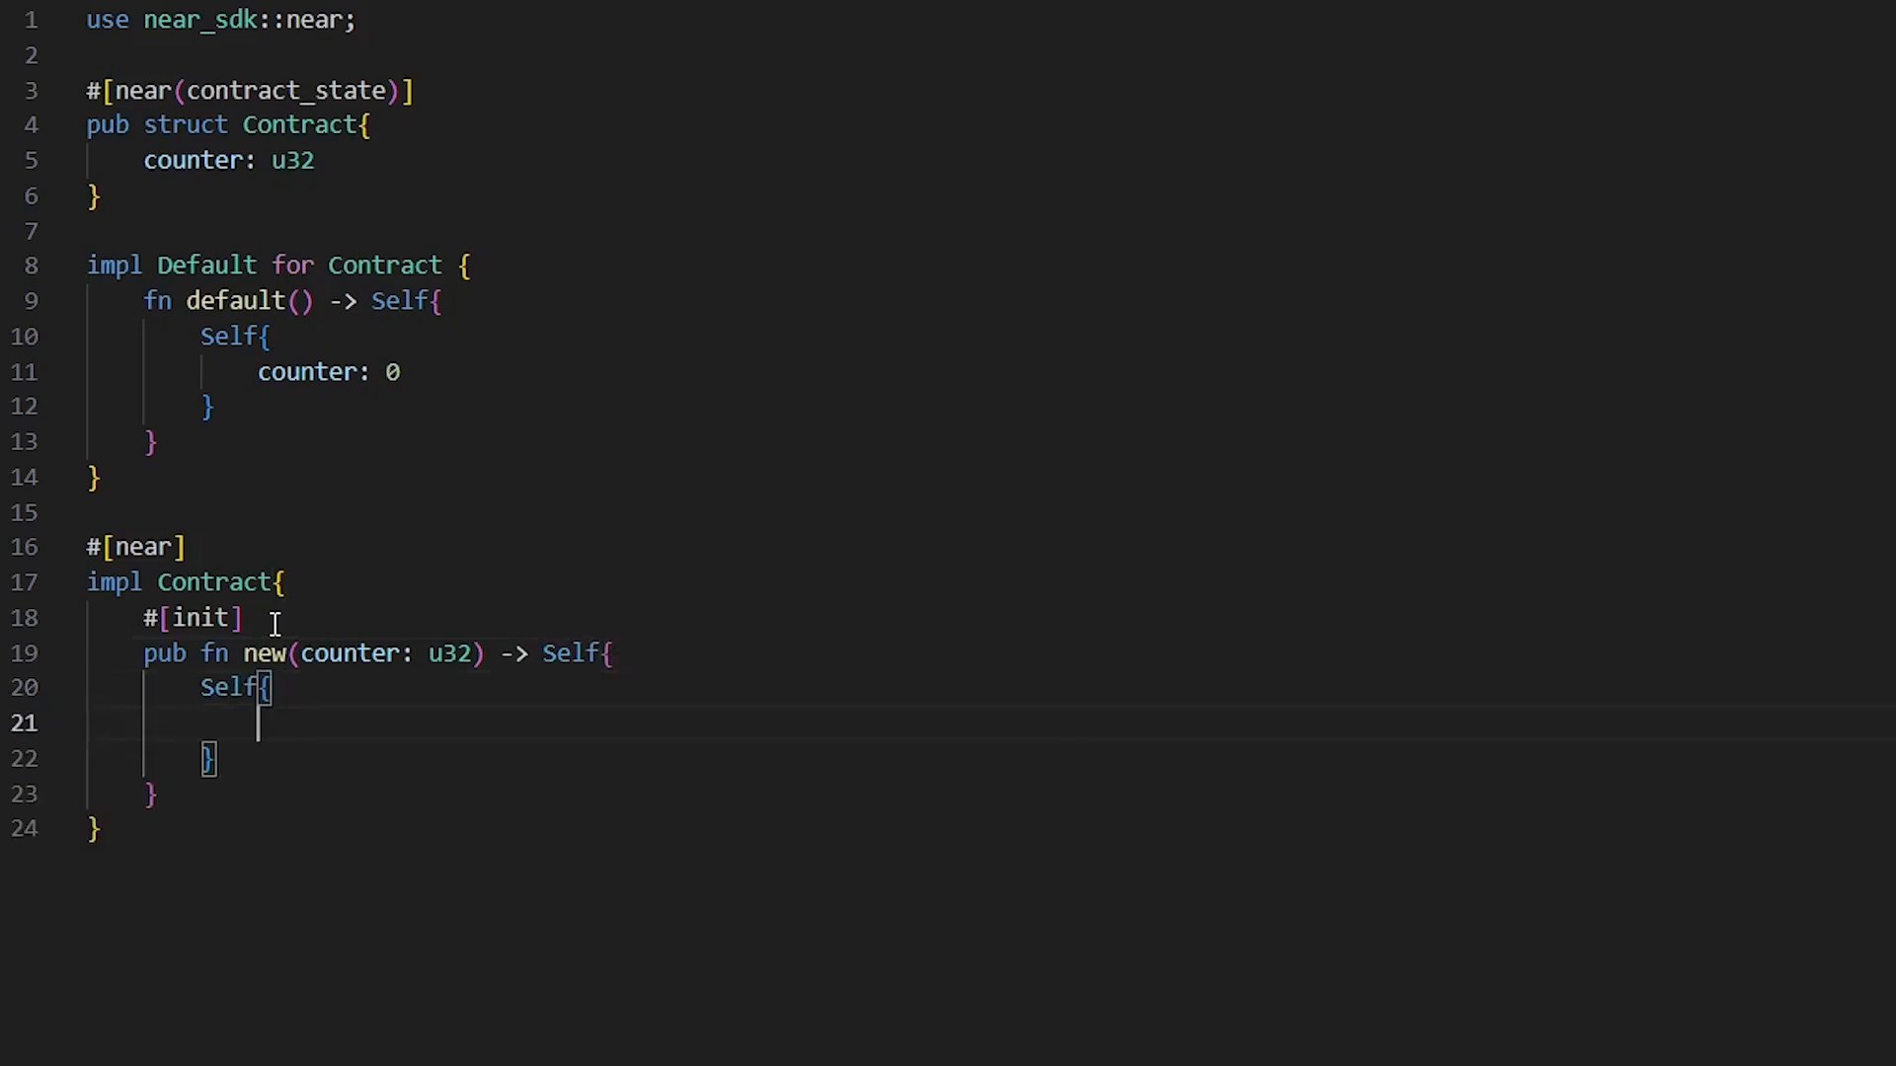
type("count")
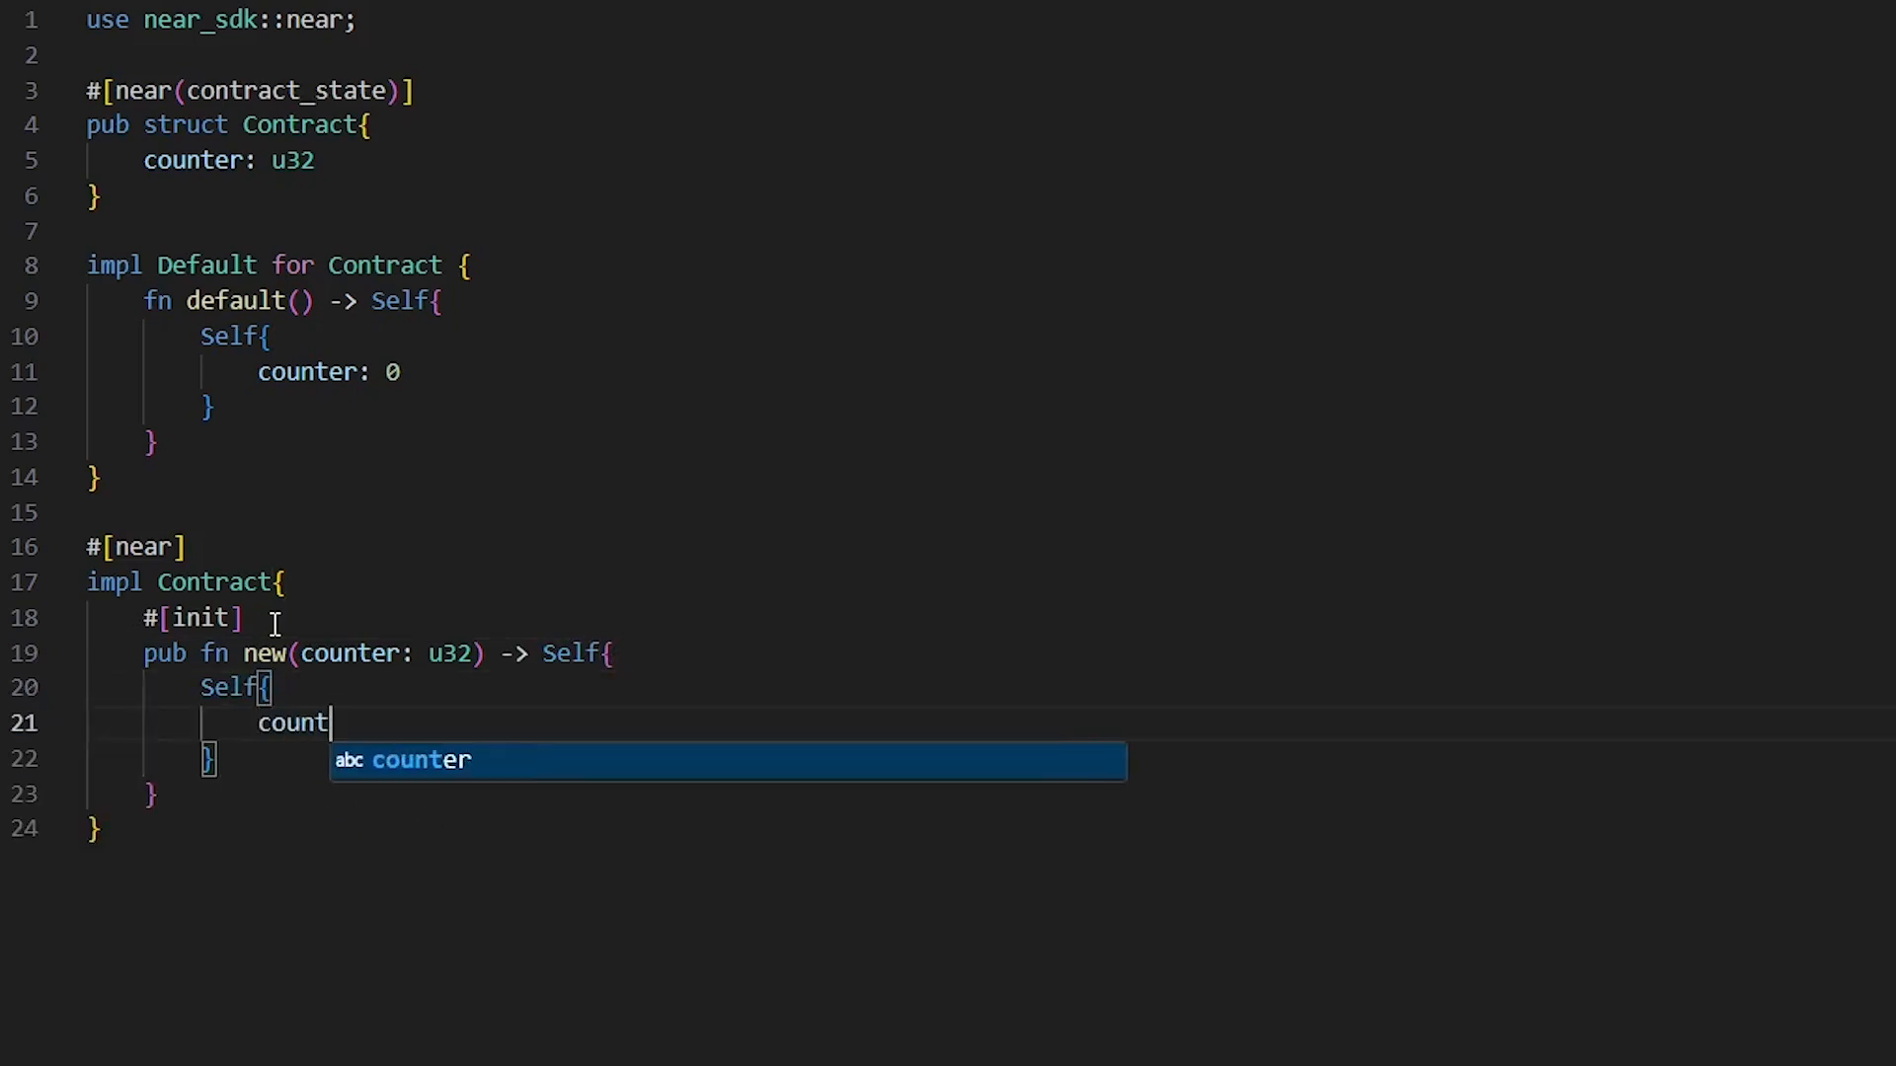
type("er")
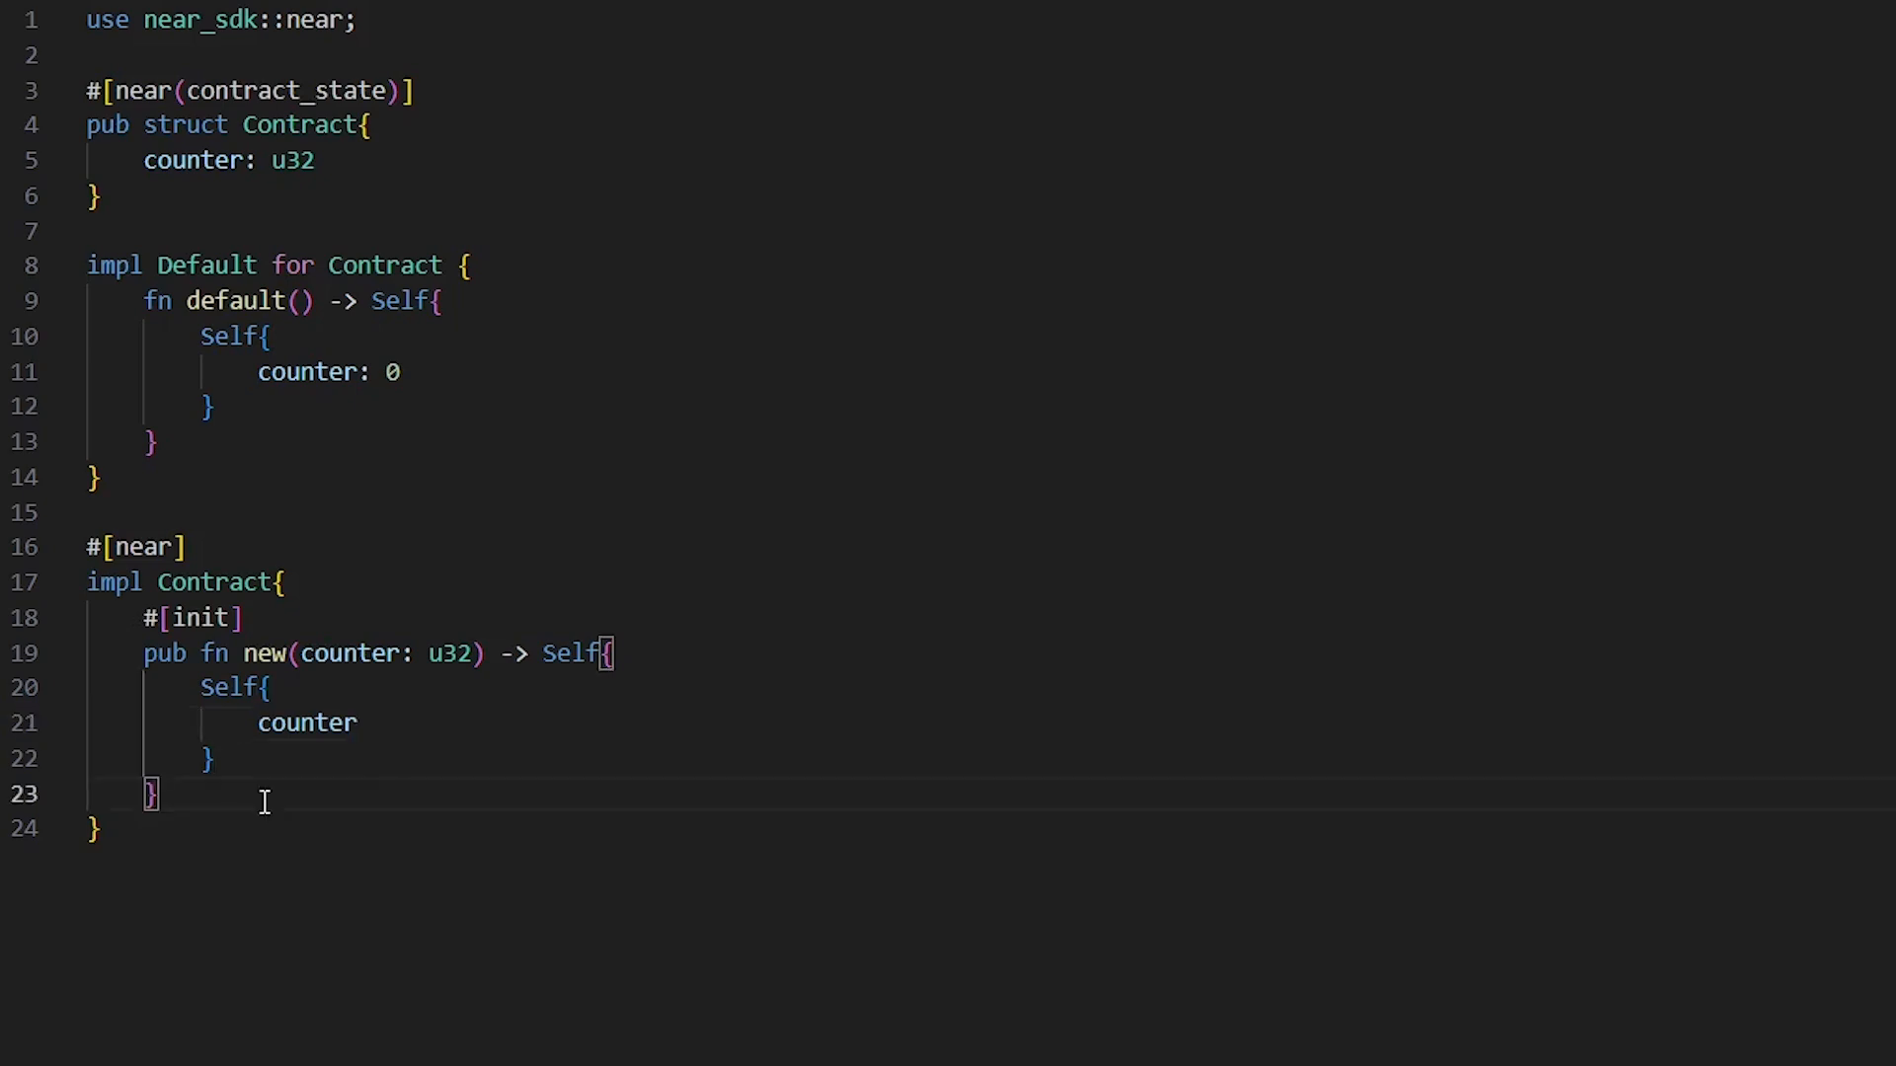
mouse_move(439, 875)
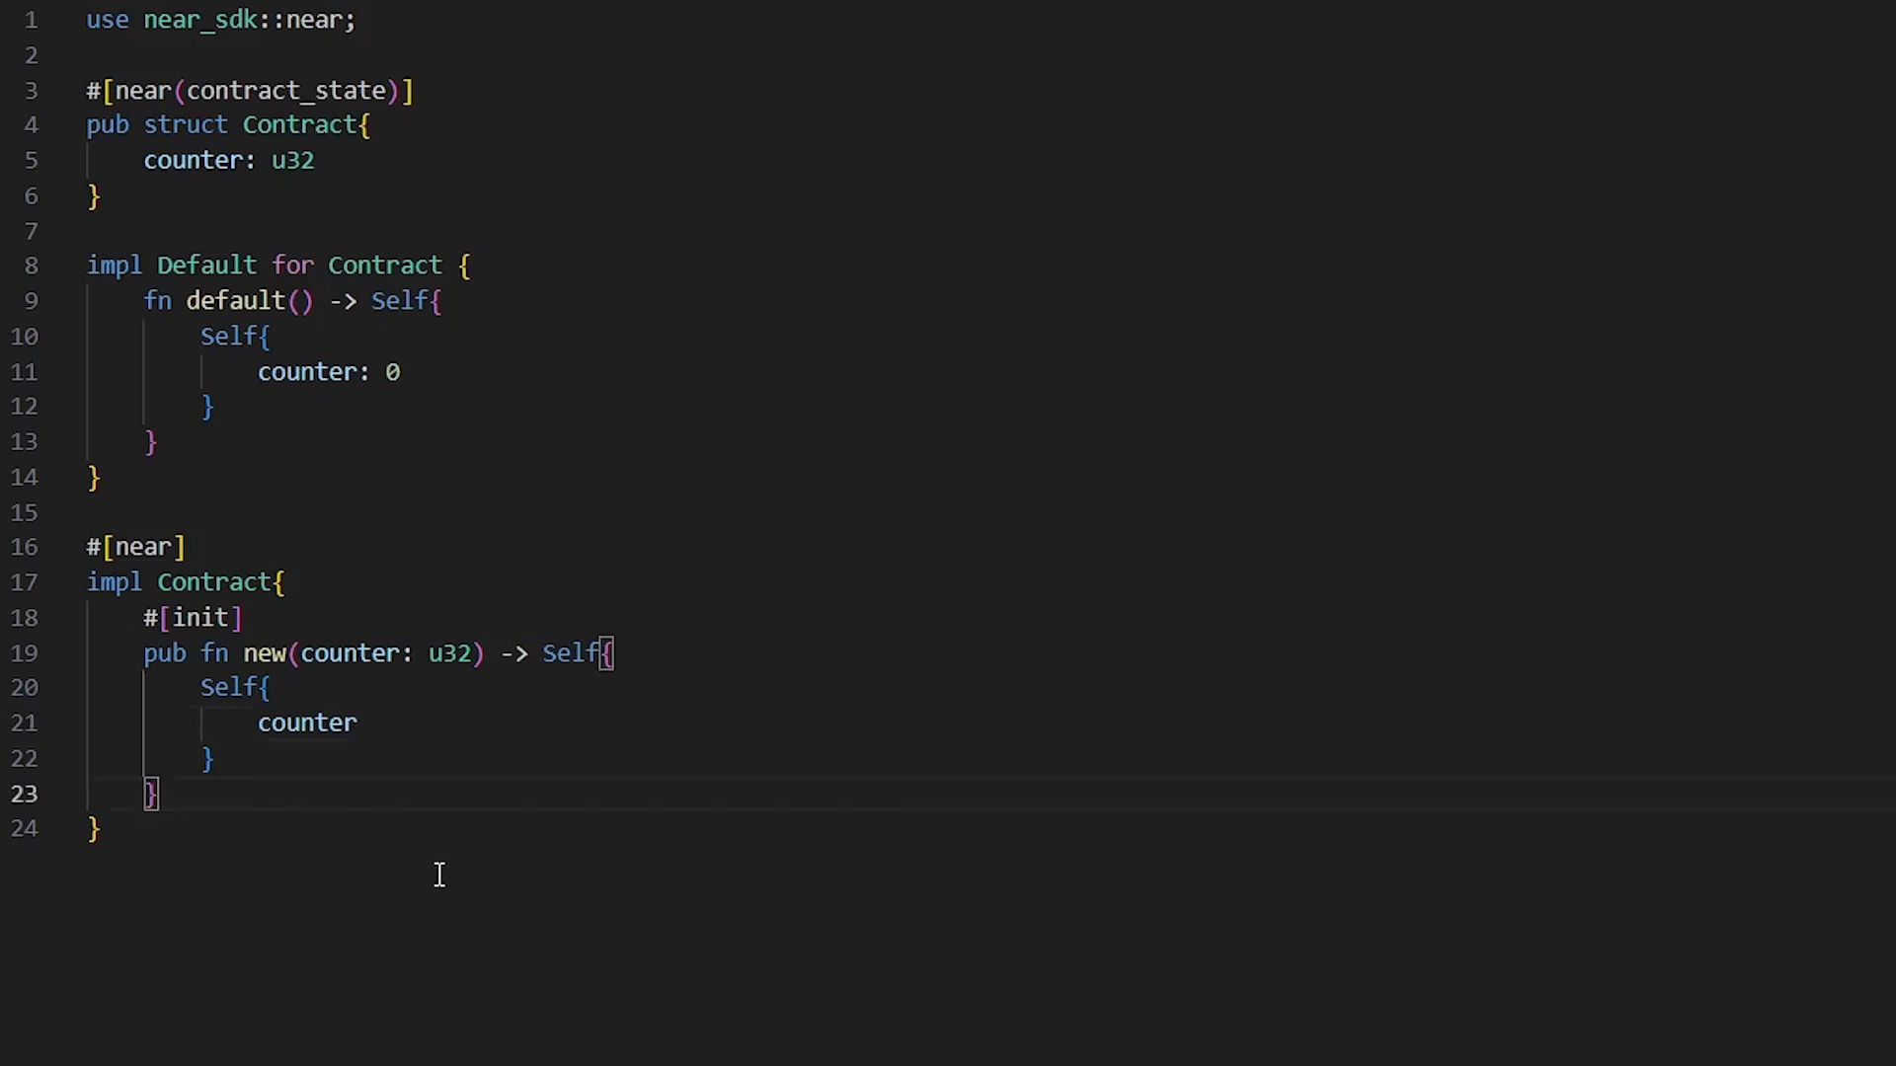
double_click(344, 654)
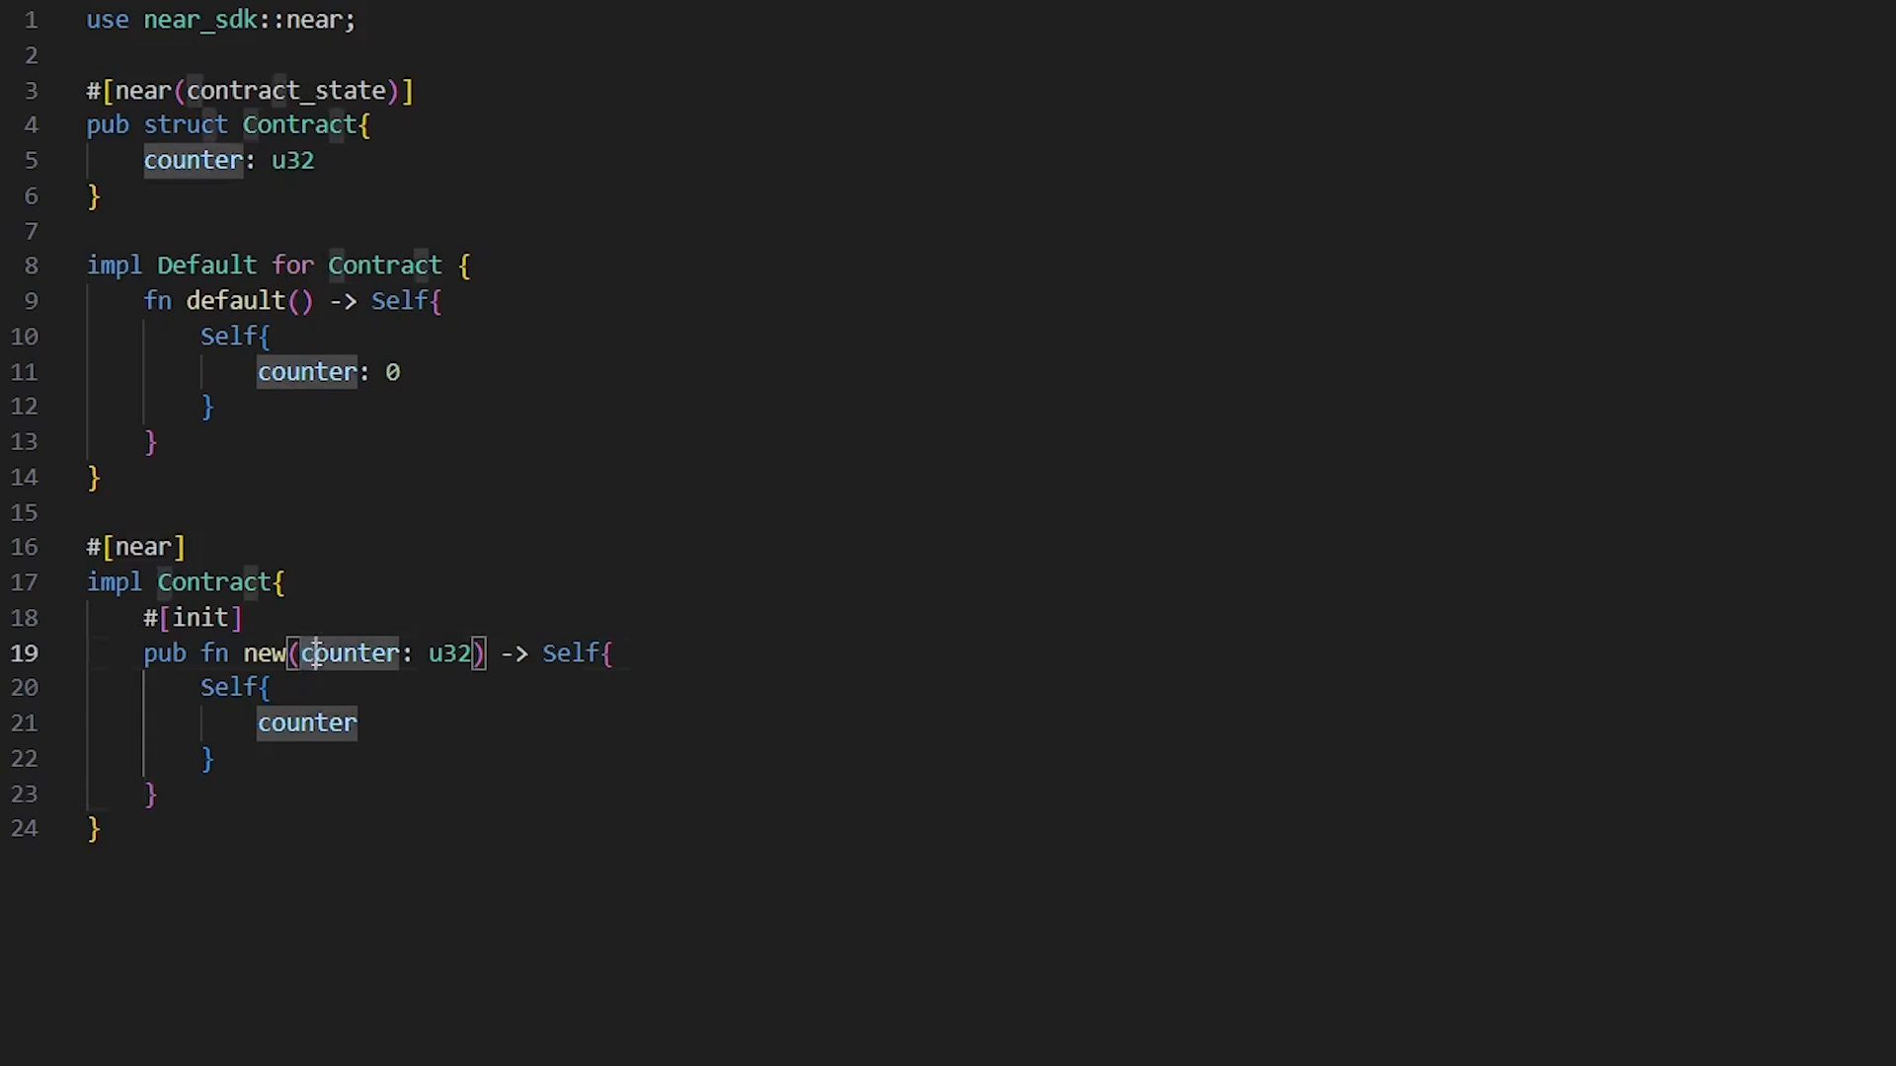